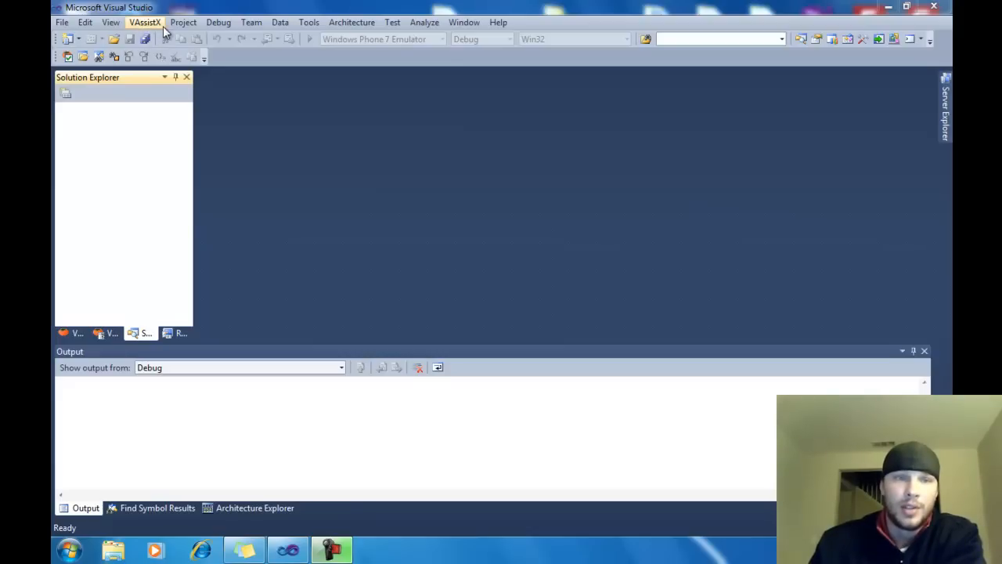
mouse_move(144, 22)
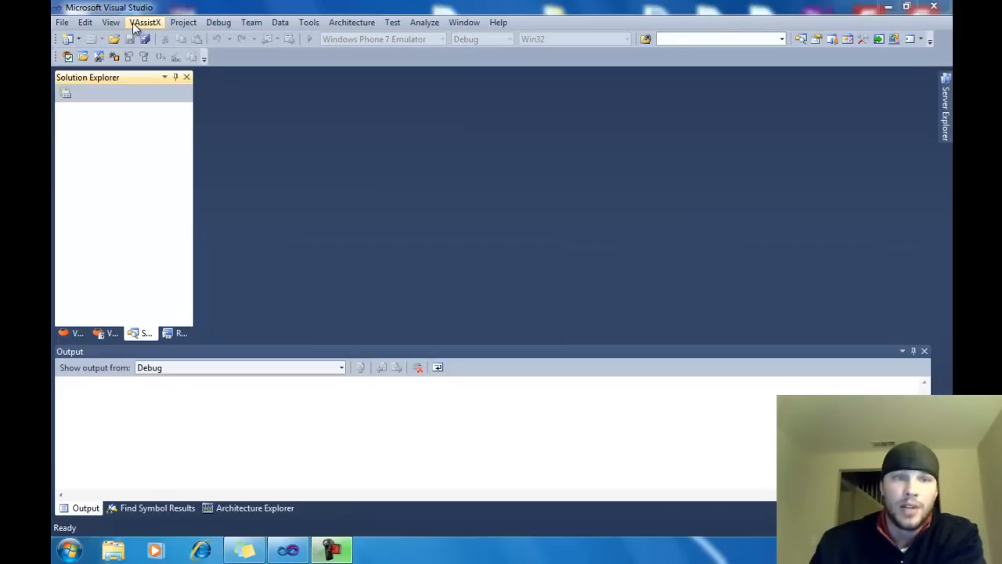
mouse_move(144, 28)
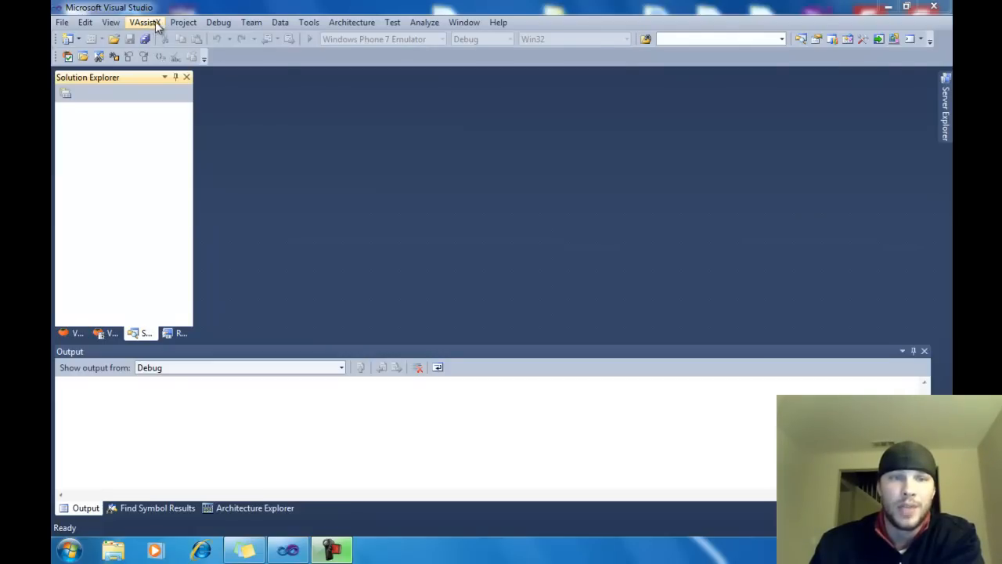
mouse_move(172, 10)
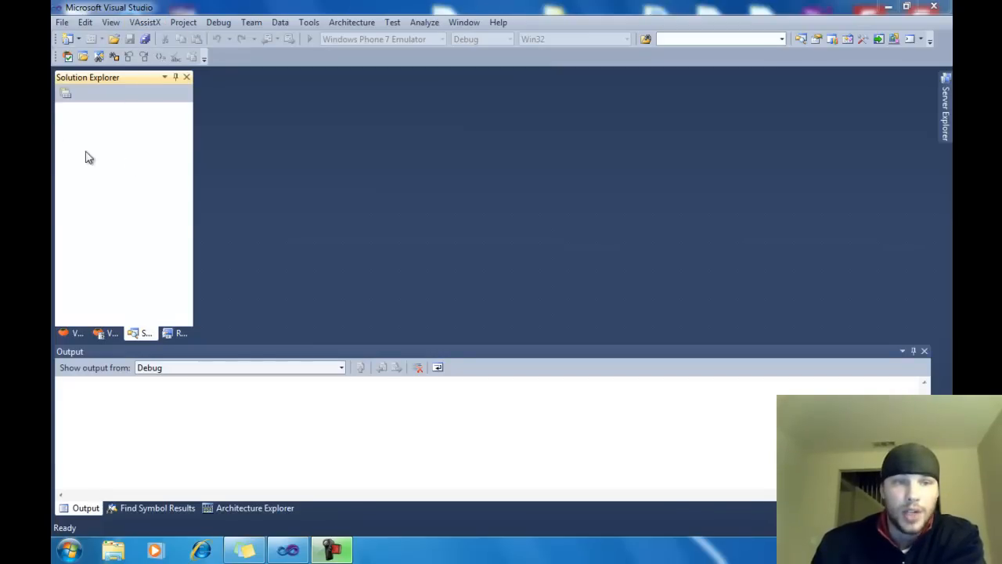
Step: Start a new Visual C++ CLR Windows Forms Application project
left_click(63, 22)
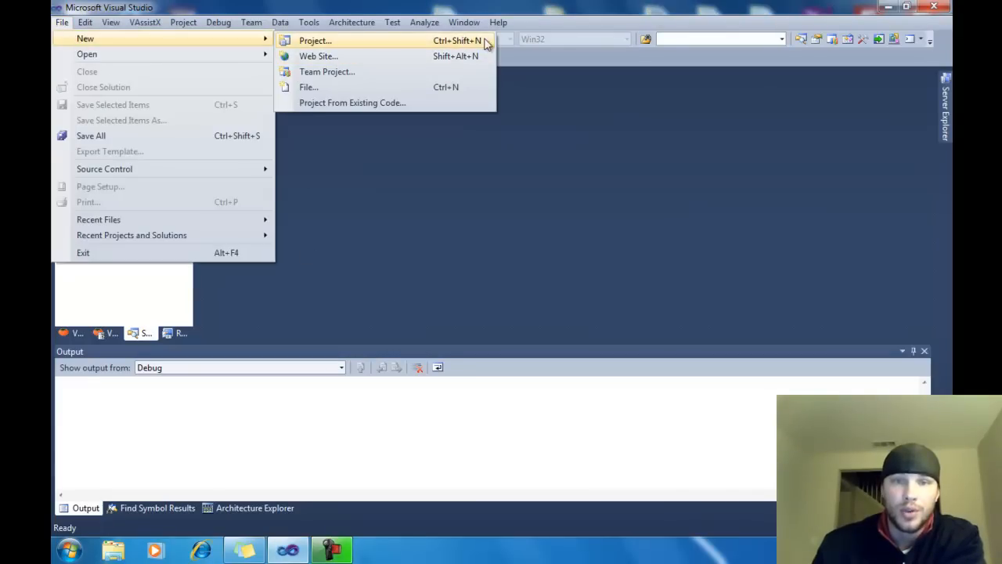
left_click(315, 41)
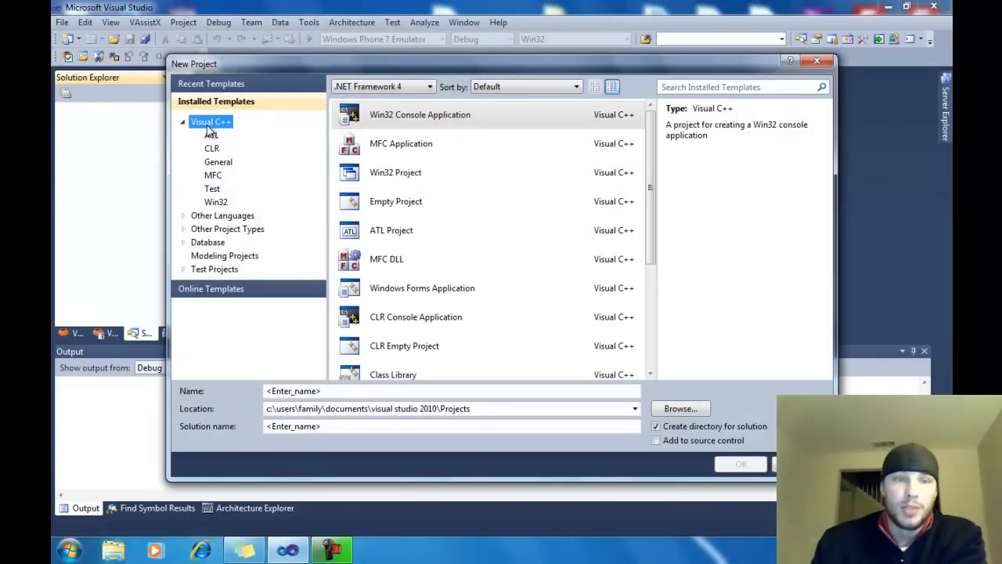
left_click(211, 147)
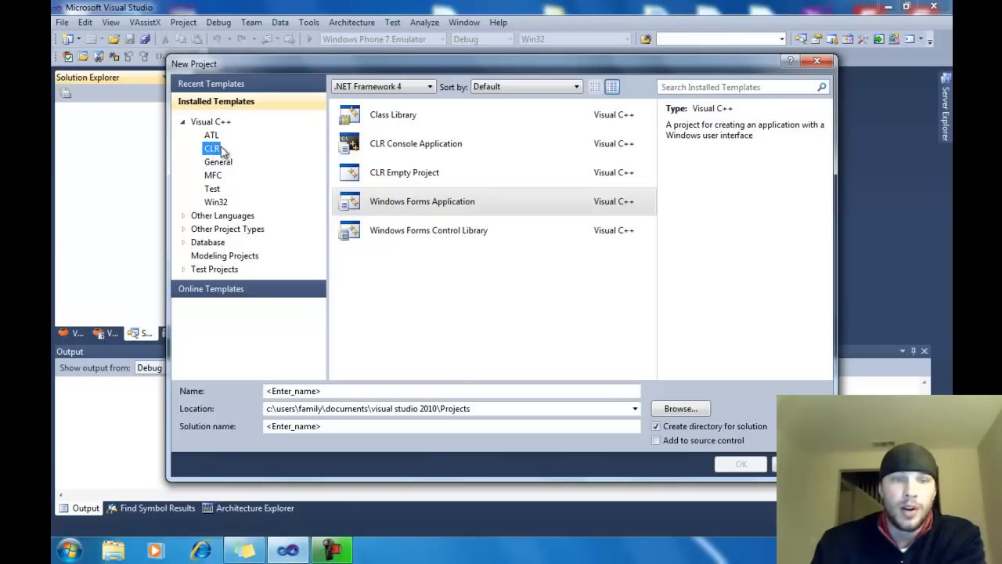
left_click(421, 201)
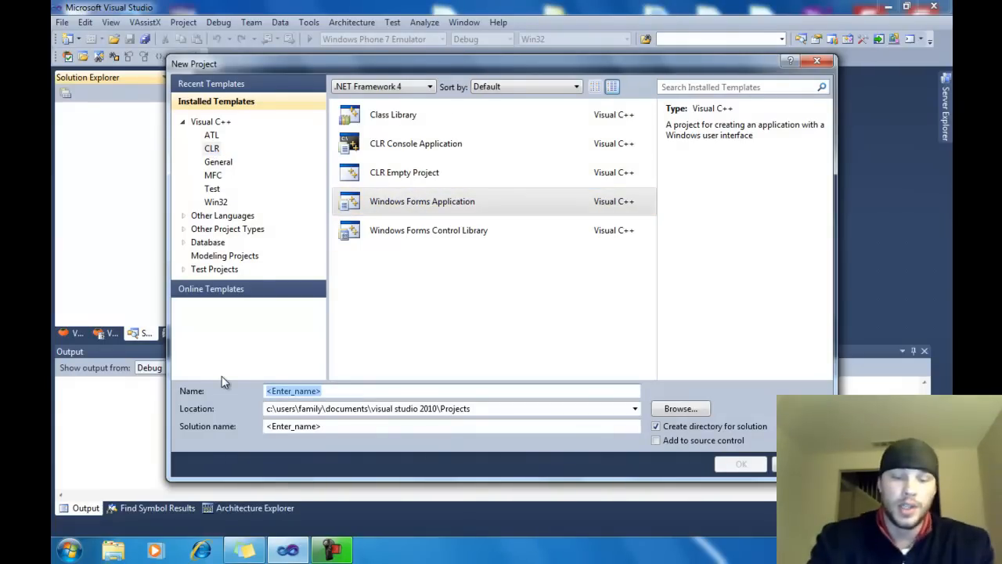
Step: Name the project YoutubeComboBox and create it
type("Youtube")
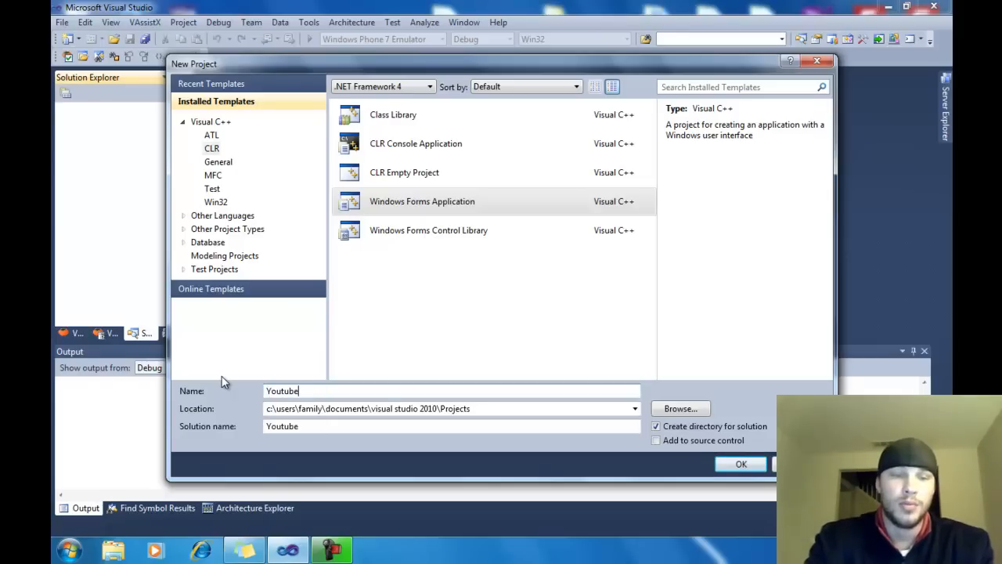
type("Comb")
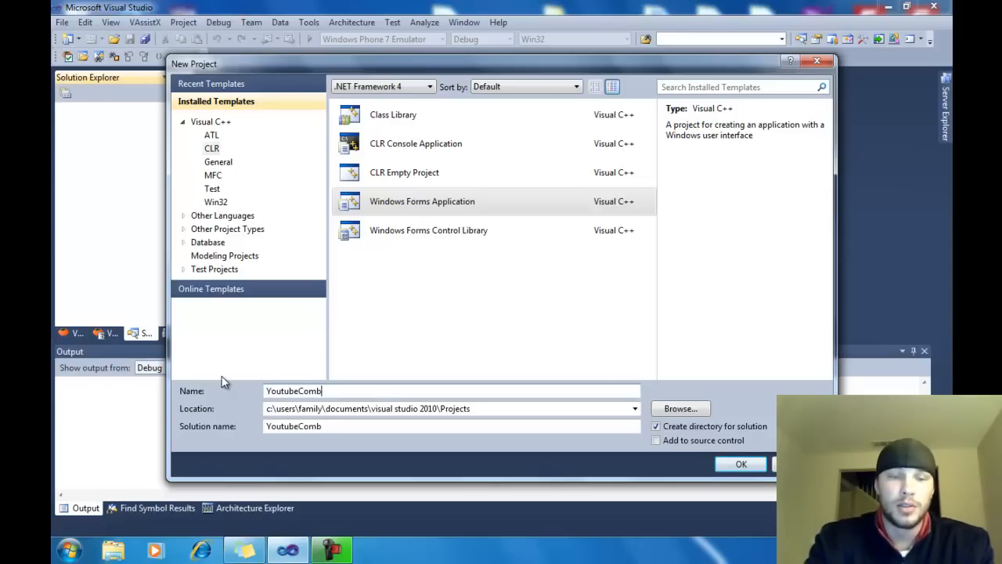
type("oBox")
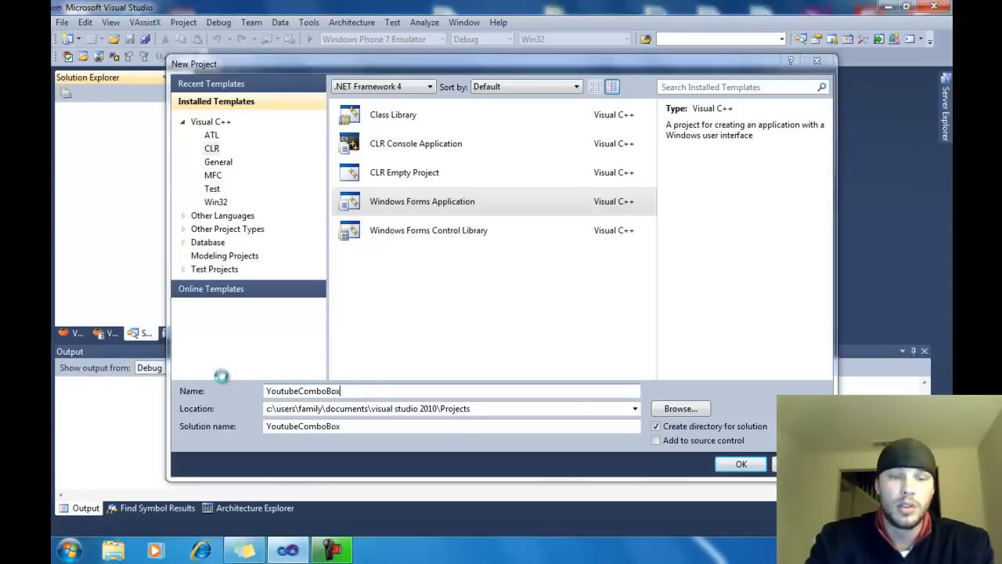
left_click(741, 464)
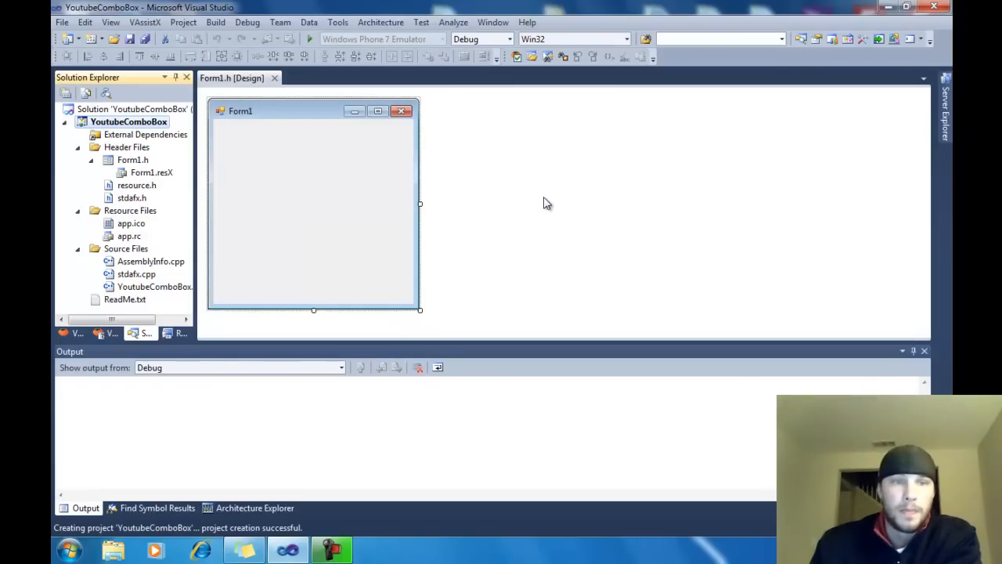
mouse_move(570, 91)
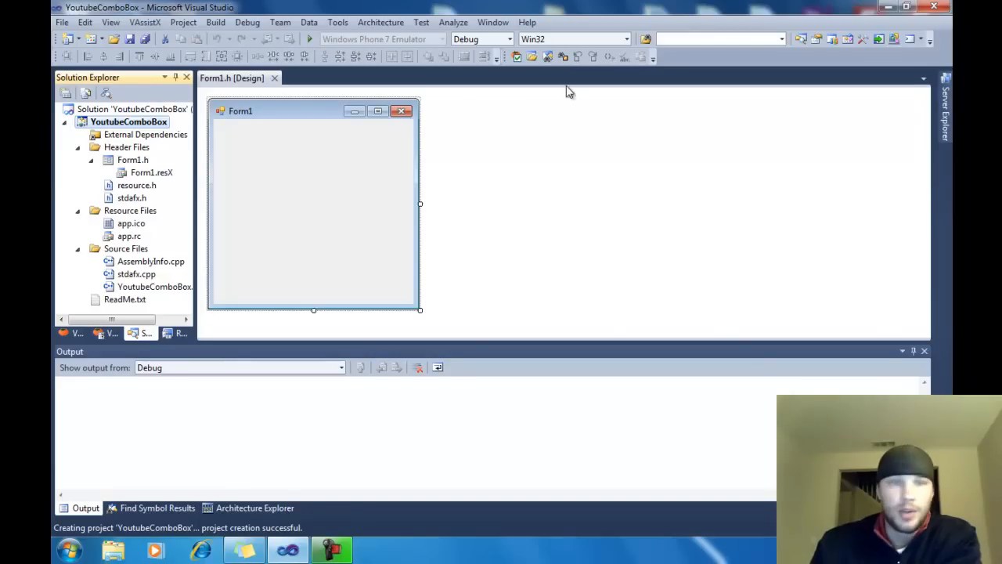
mouse_move(63, 22)
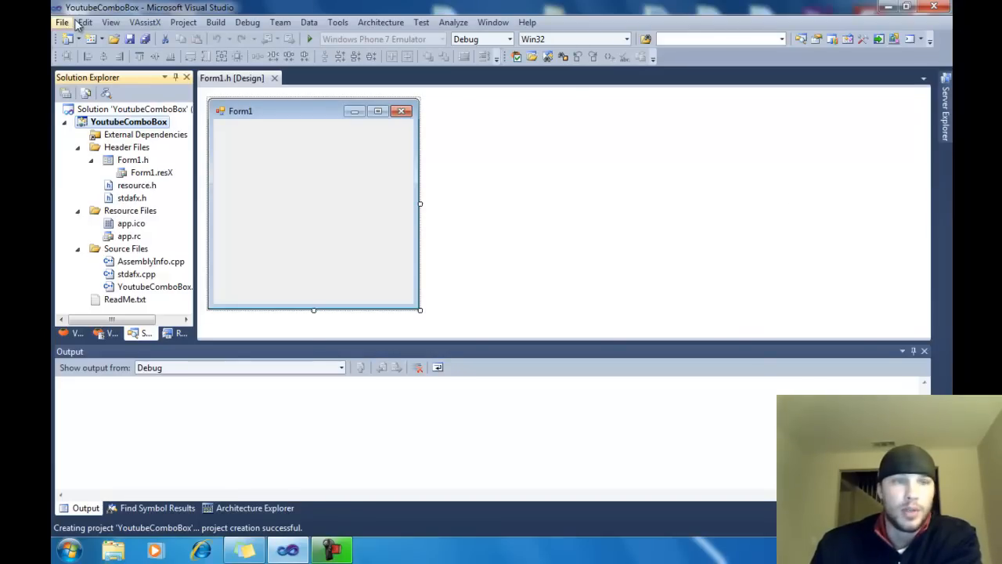
Step: Show the Toolbox and dock it open beside the Form1 designer
left_click(109, 22)
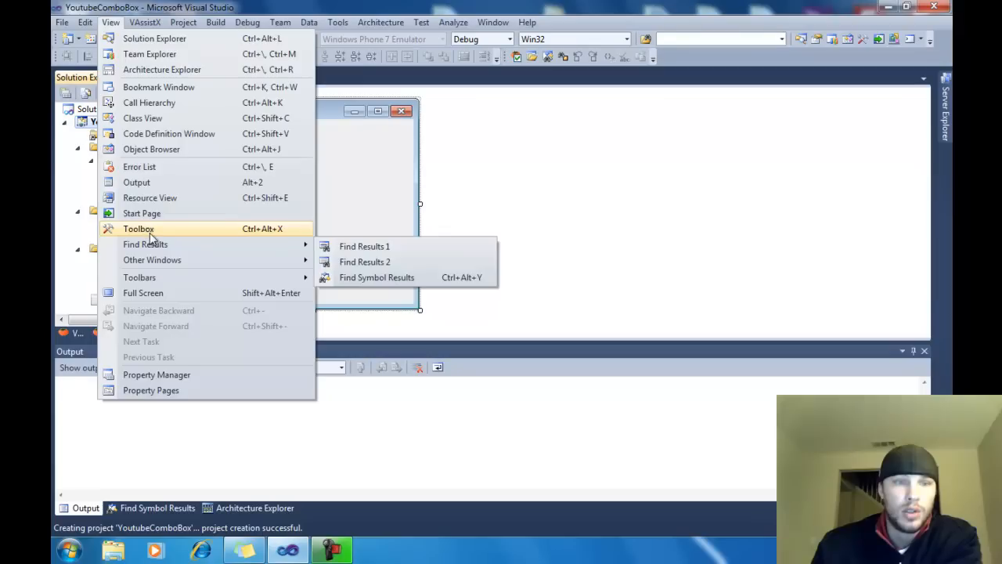
mouse_move(154, 238)
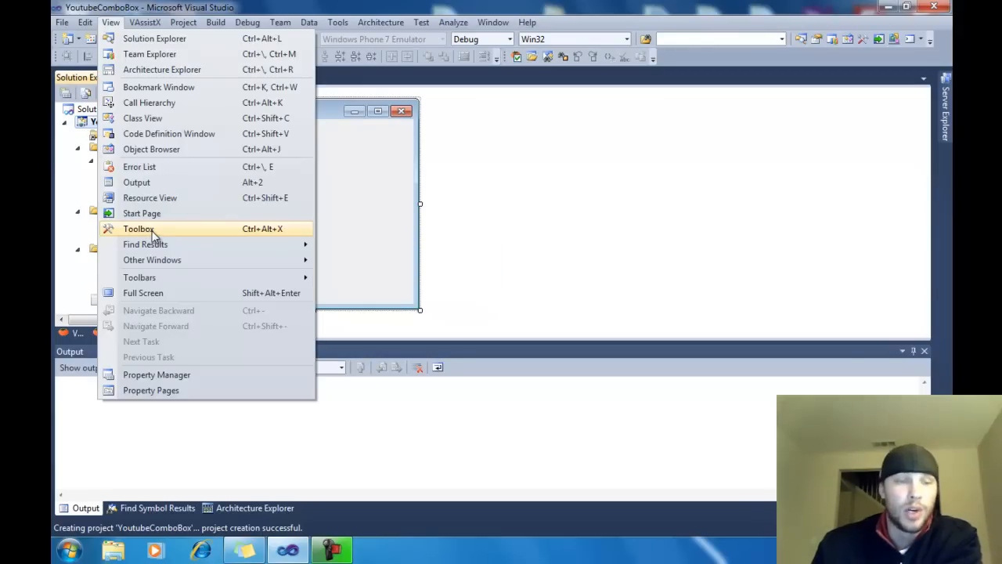
left_click(138, 229)
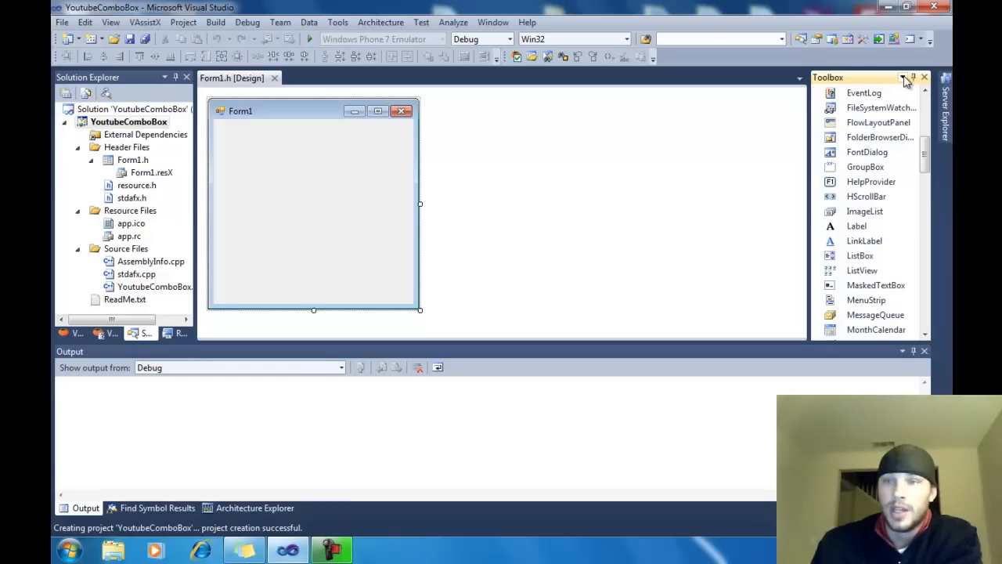
left_click(902, 77)
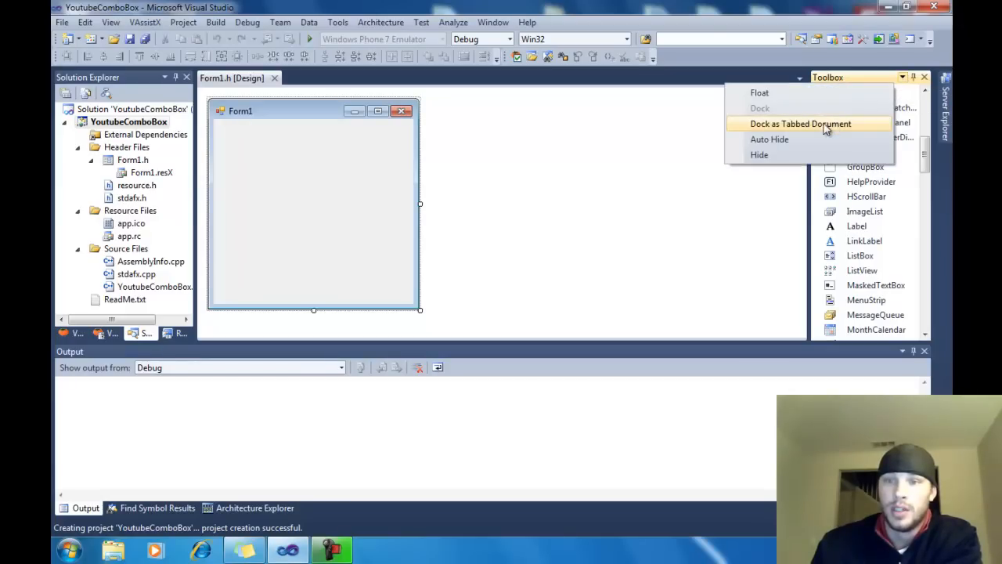
left_click(800, 124)
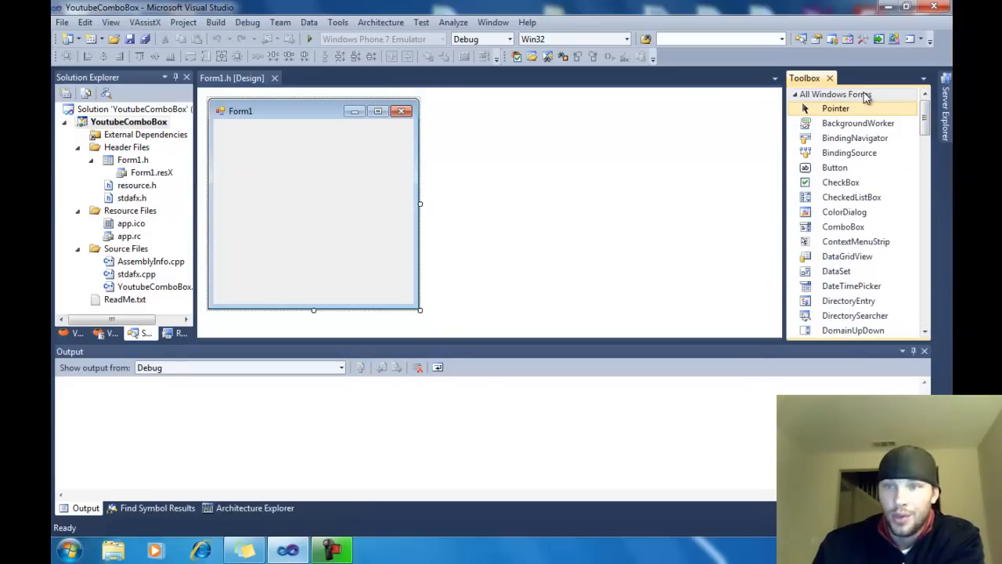
Step: Copy the button to get button1, button2 and button3, placing button2 beside button1
scroll("down", 3)
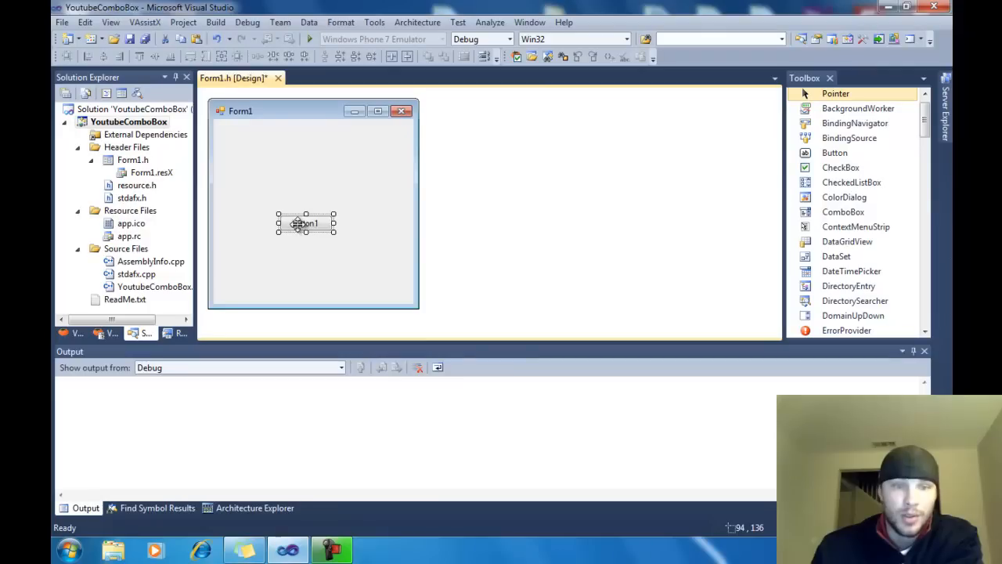
right_click(306, 222)
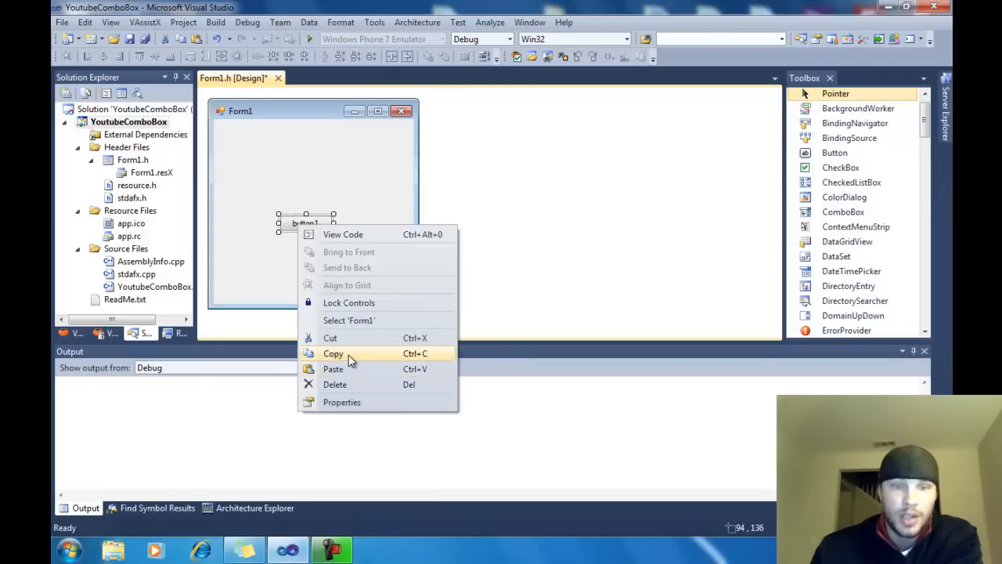
left_click(332, 369)
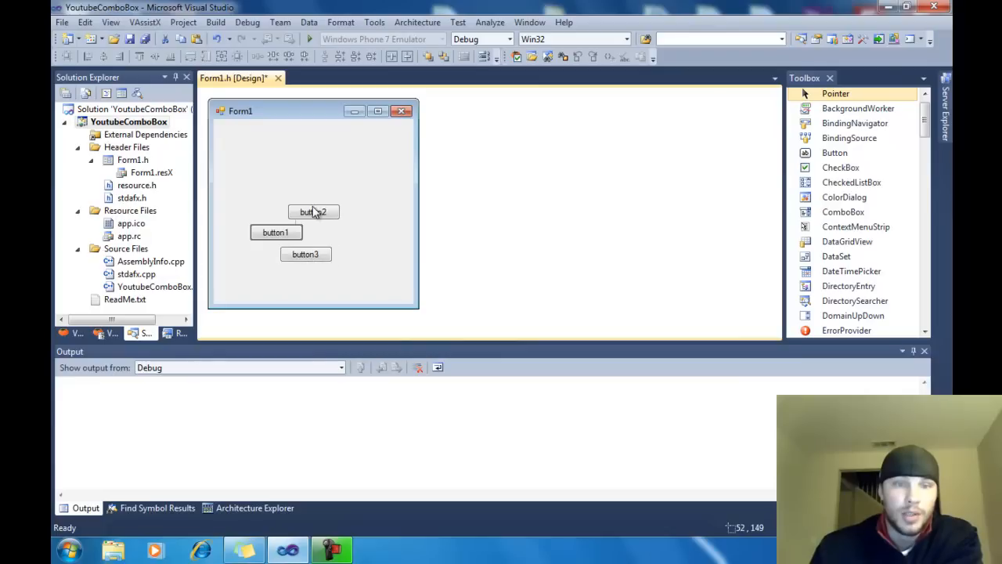
left_click_drag(313, 211, 332, 232)
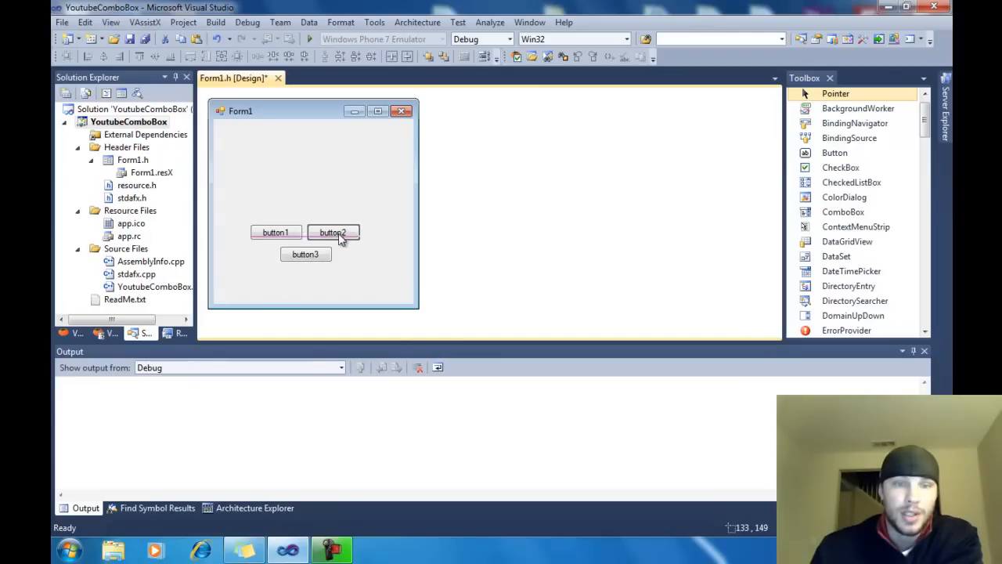
left_click(332, 231)
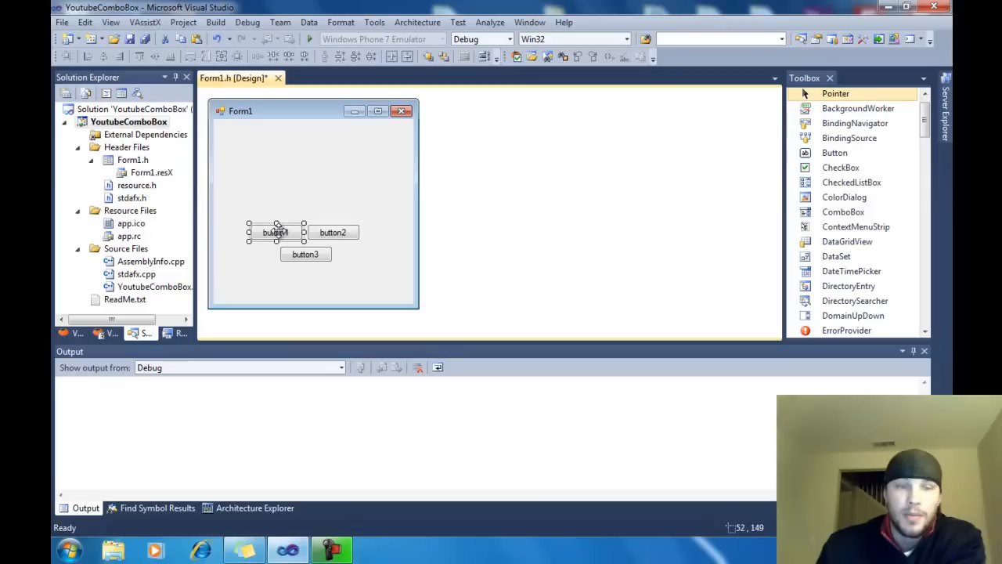
left_click(304, 254)
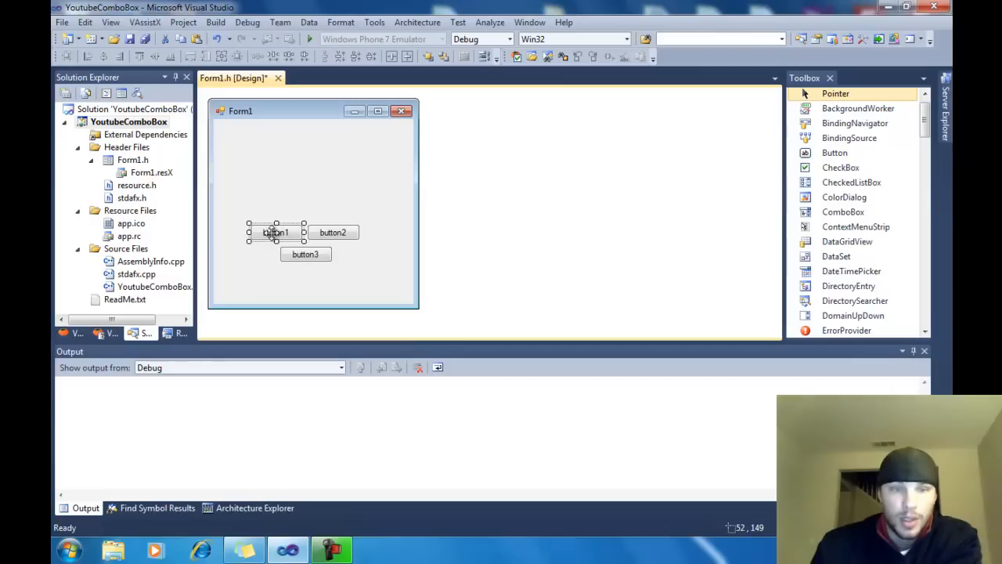
Step: Set button1's Text property to Add
right_click(276, 231)
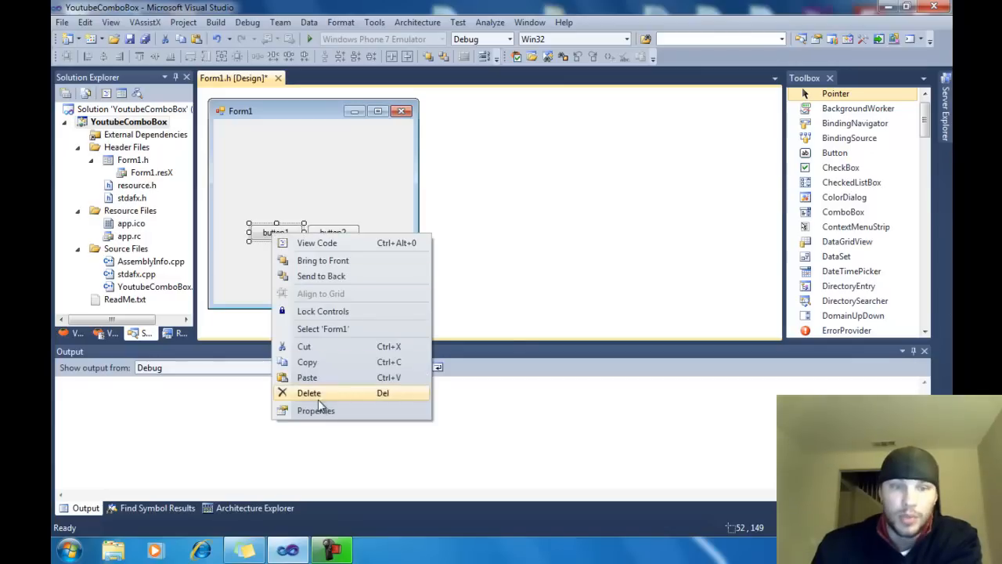
left_click(316, 411)
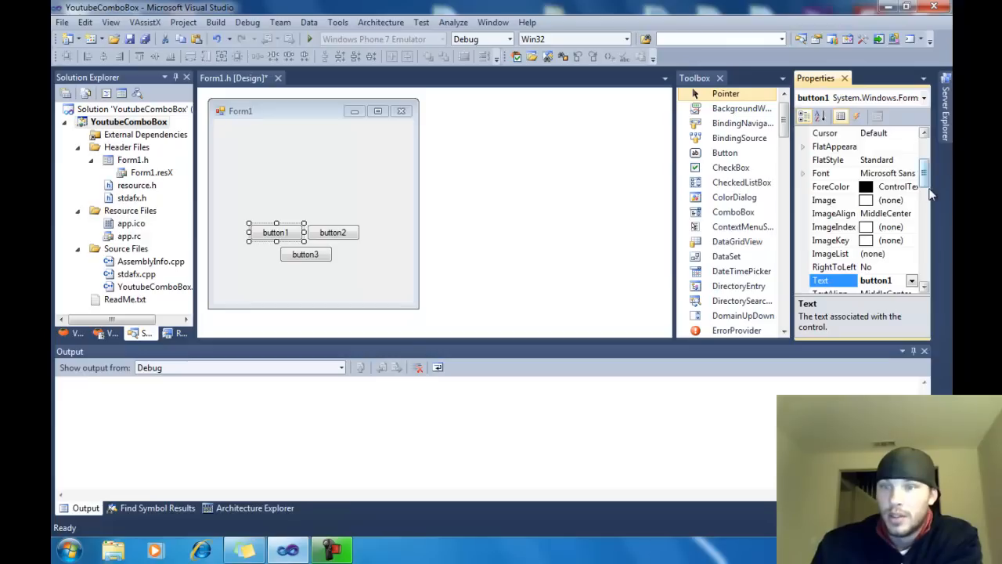
scroll("down", 3)
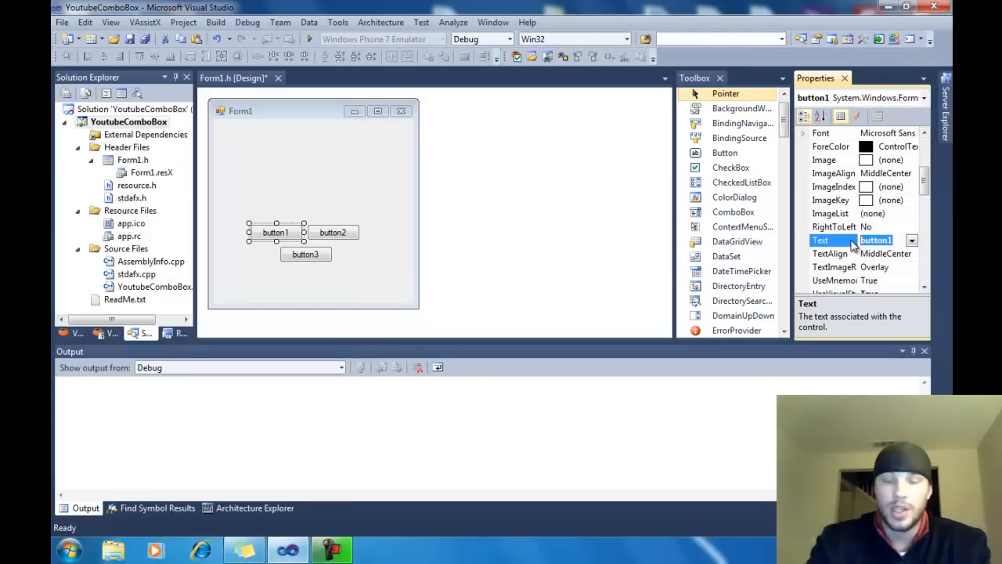
type("Add")
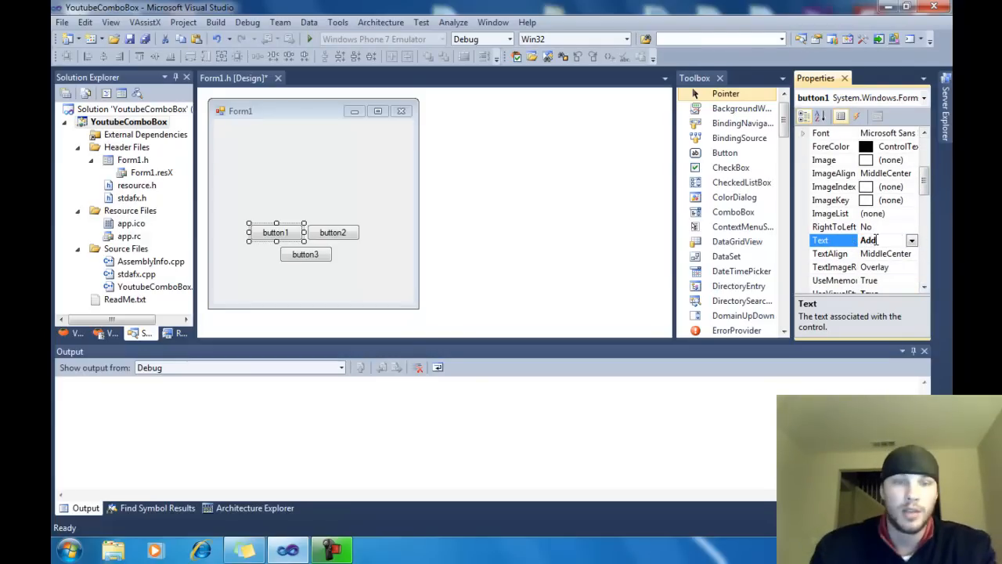
Step: Relabel the second and third buttons as Delete and Display
left_click(332, 231)
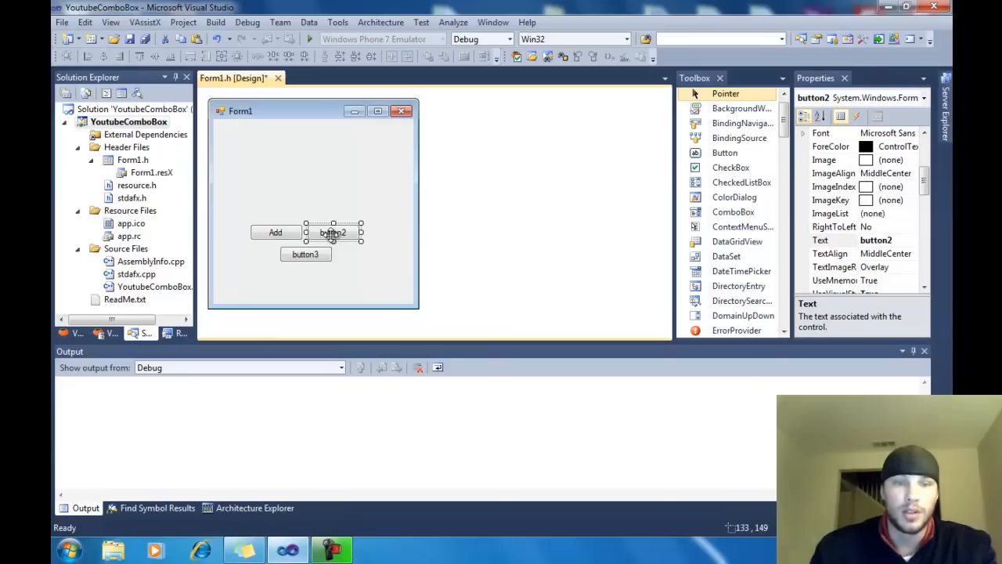
right_click(332, 232)
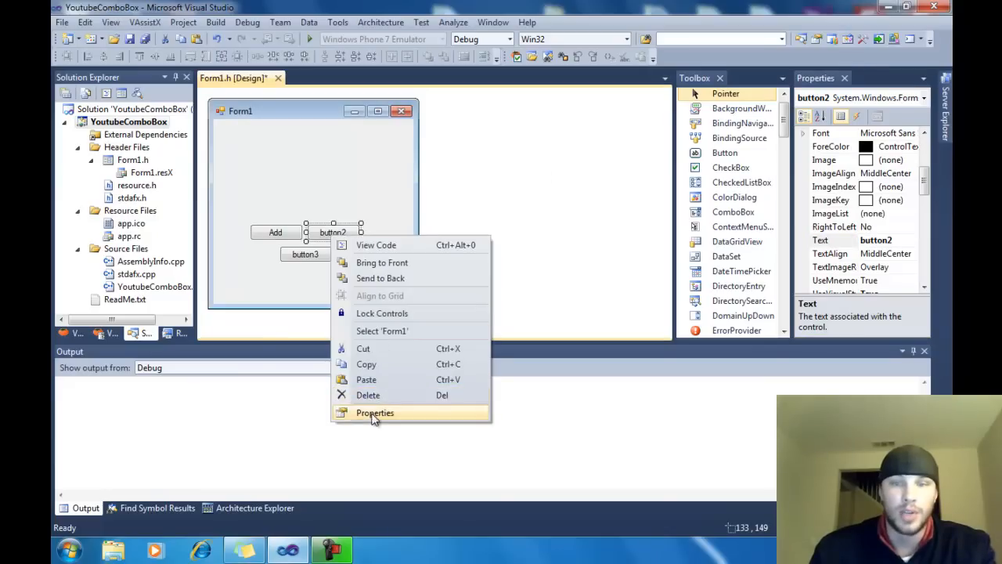
left_click(375, 413)
type("Delete")
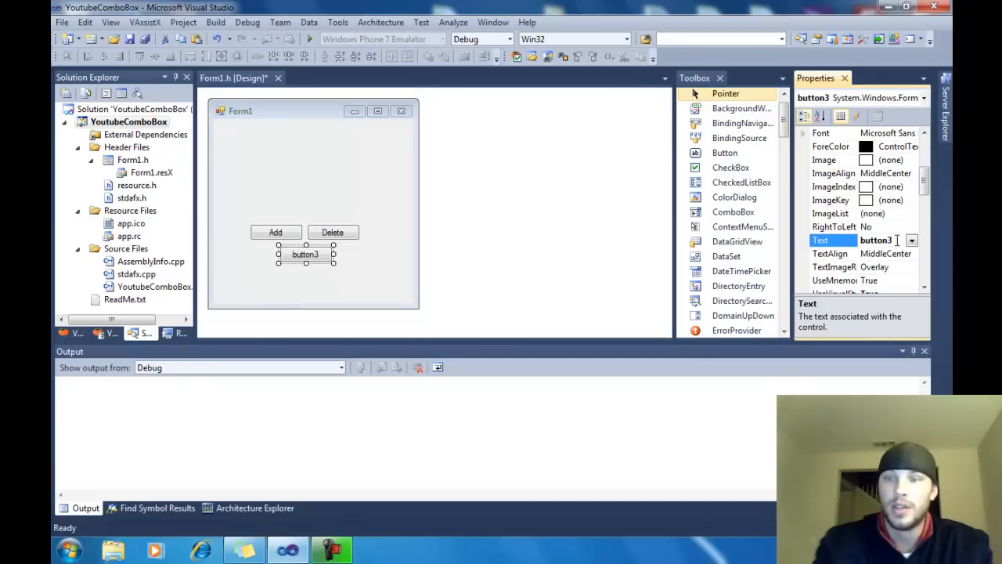
double_click(877, 240)
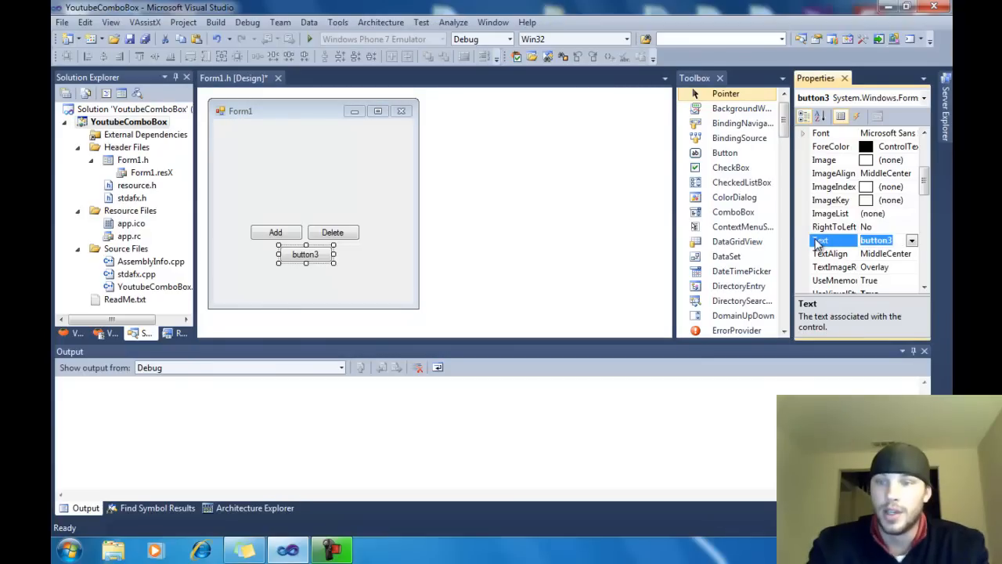
type("Display")
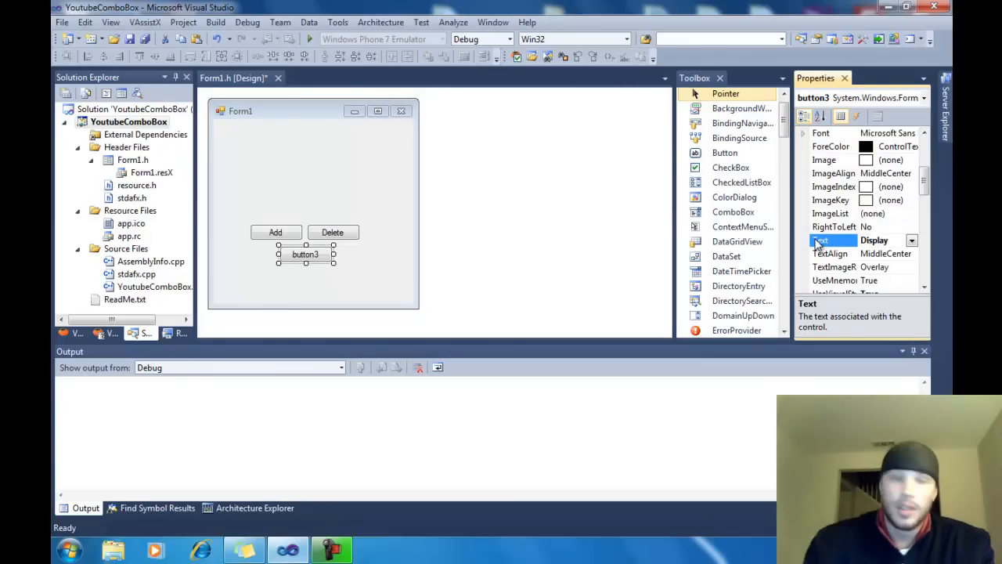
type("Display")
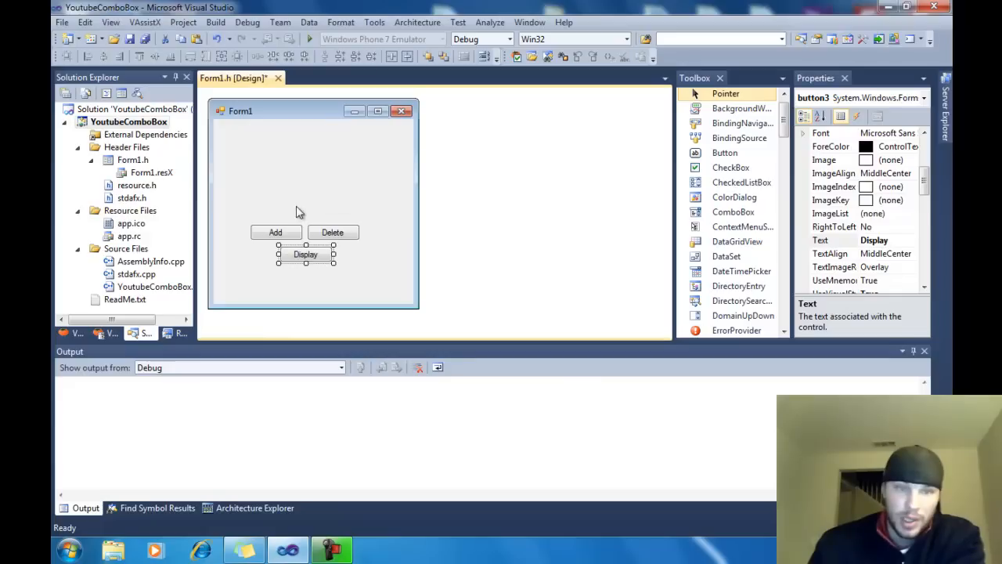
mouse_move(294, 194)
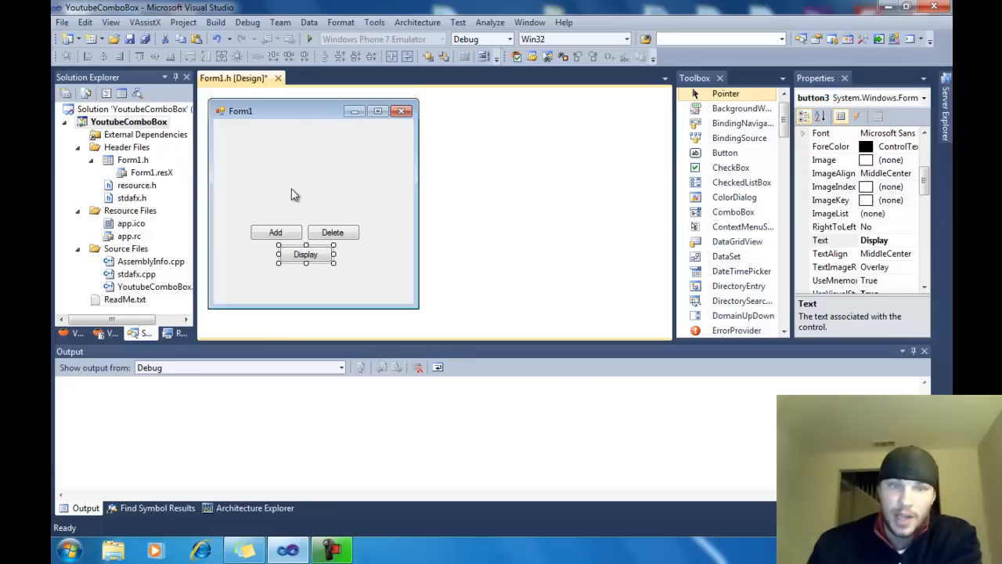
mouse_move(319, 188)
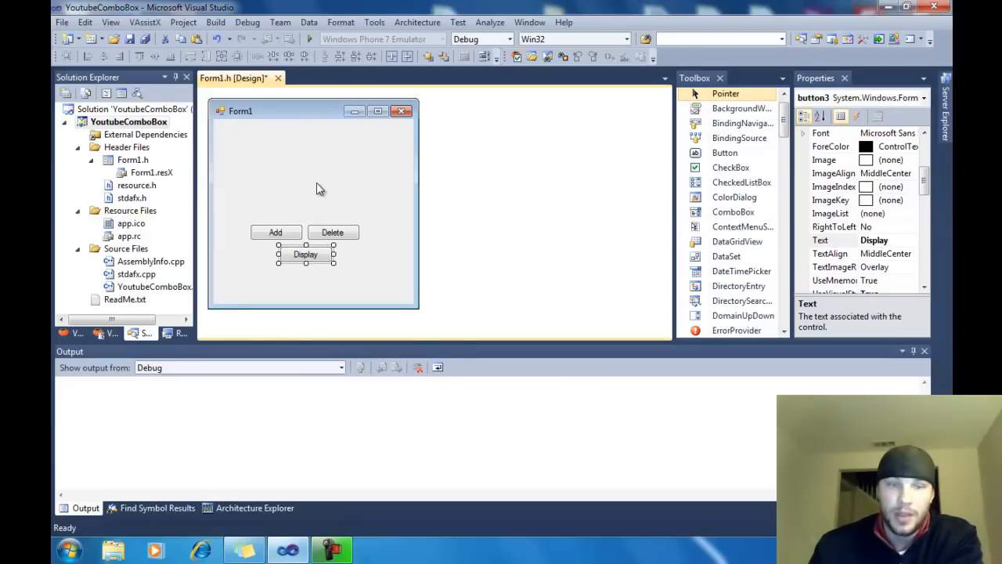
mouse_move(340, 247)
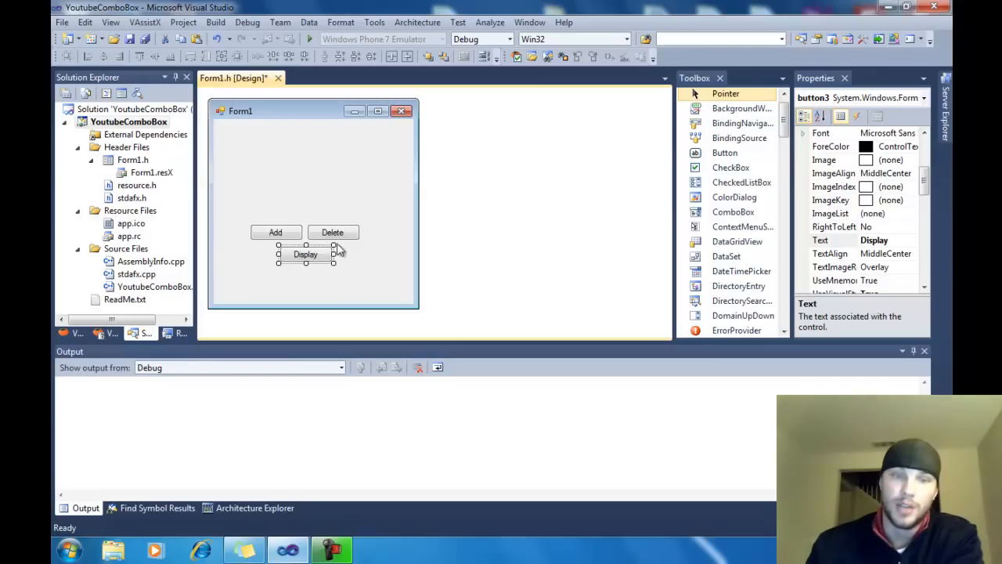
mouse_move(320, 196)
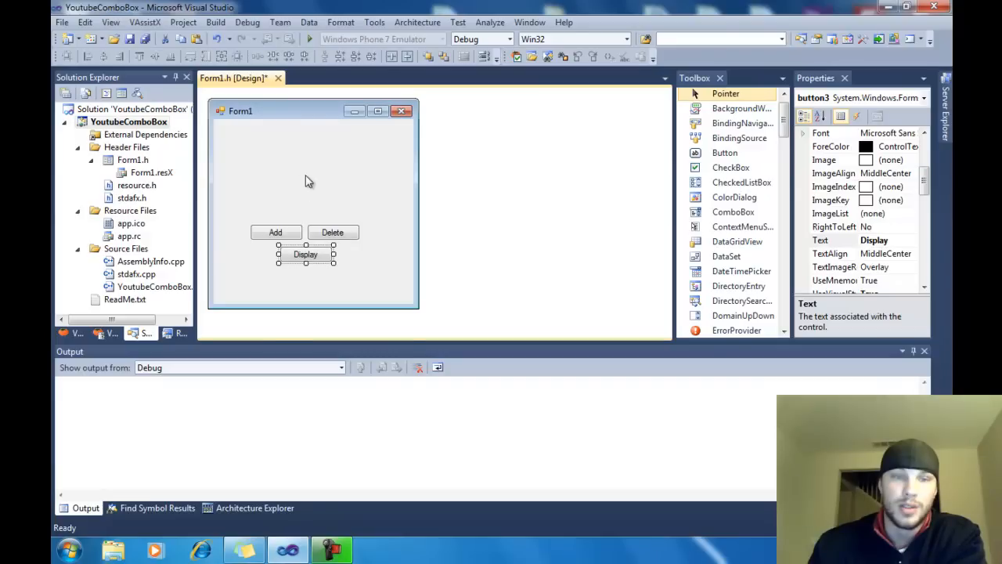
mouse_move(316, 159)
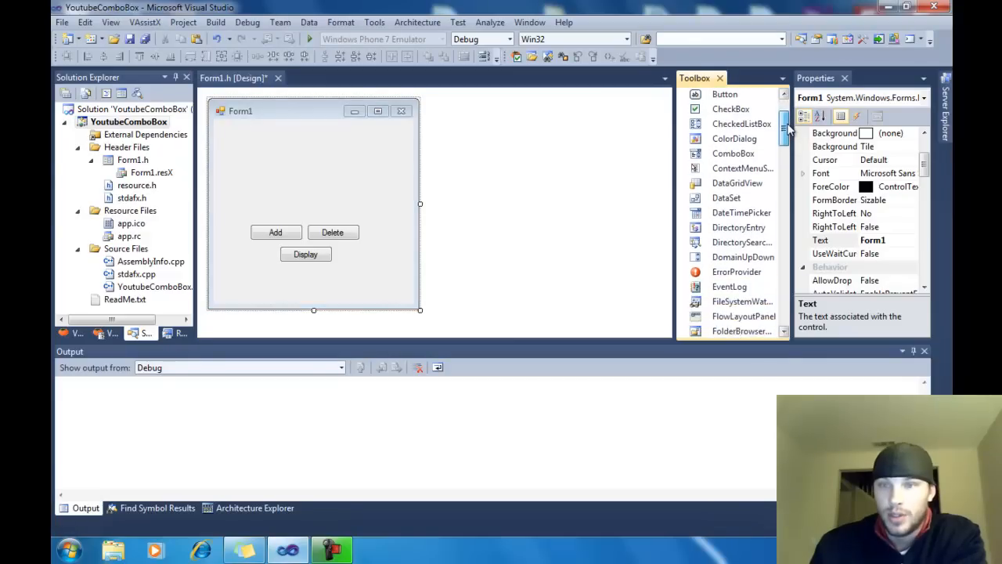
Step: Place a combo box, text box and label above the buttons and reposition the controls
left_click(732, 154)
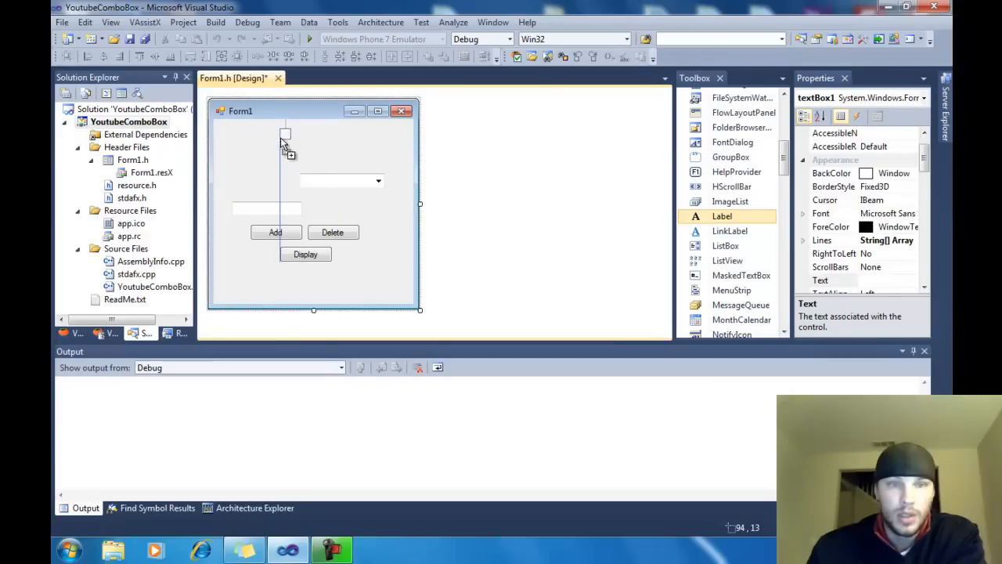
left_click(292, 141)
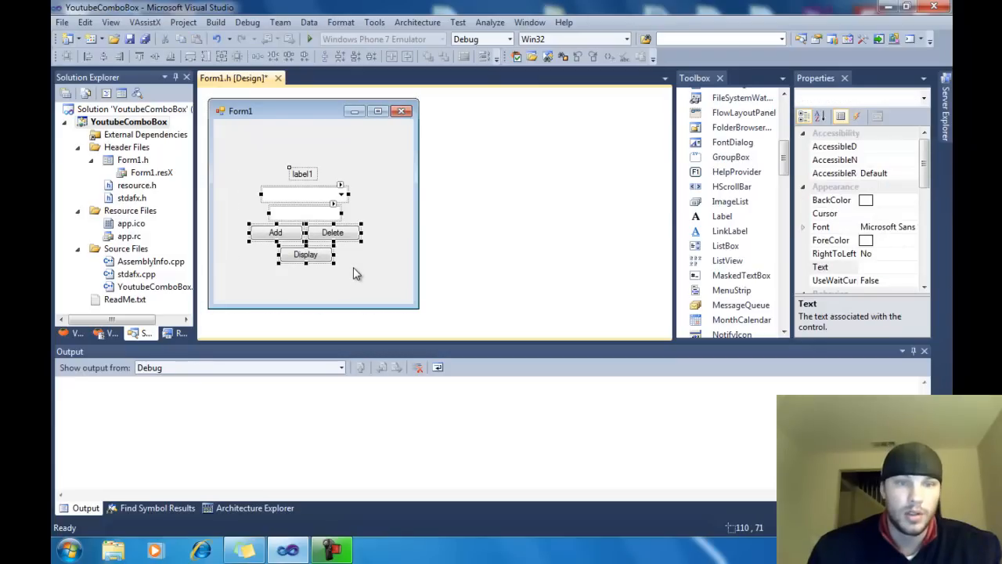
left_click(332, 232)
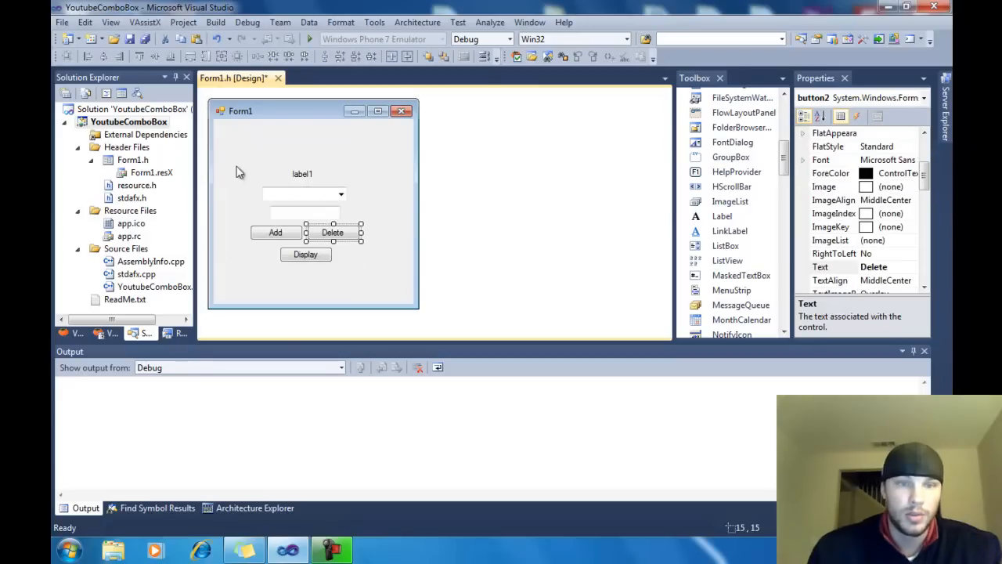
left_click(301, 174)
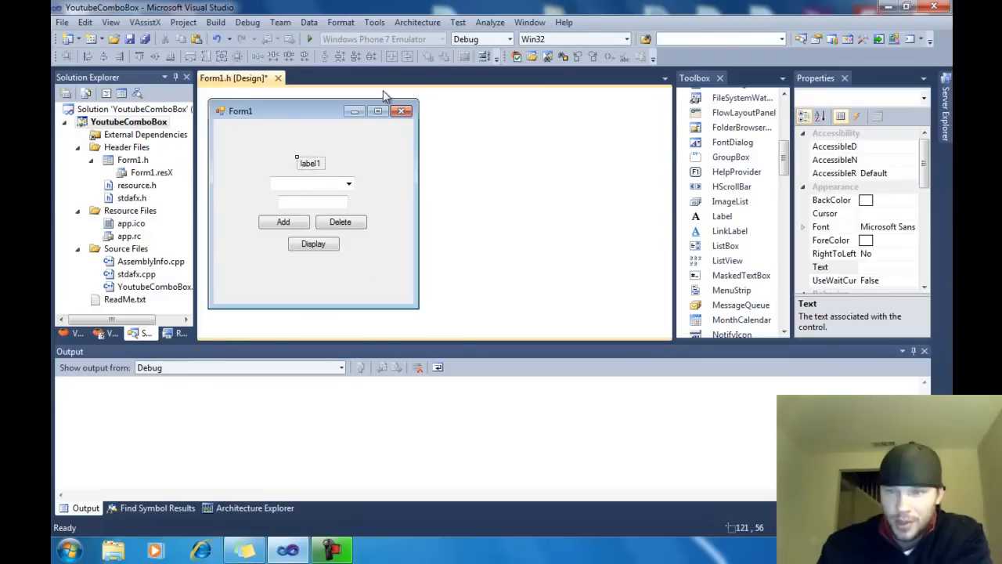
left_click(310, 163)
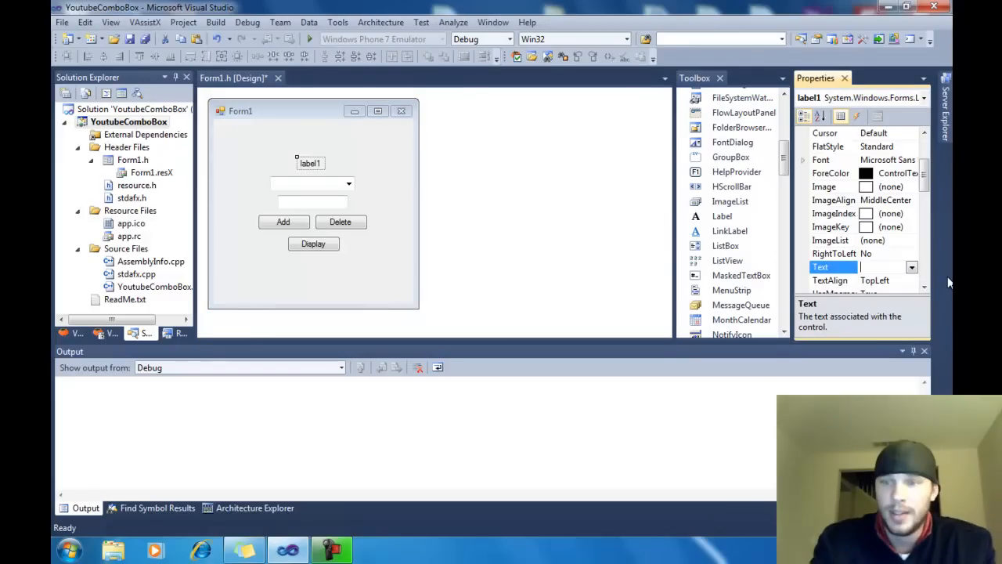
Step: Make label1 read Display Text! with centered text alignment
type("Display Tex")
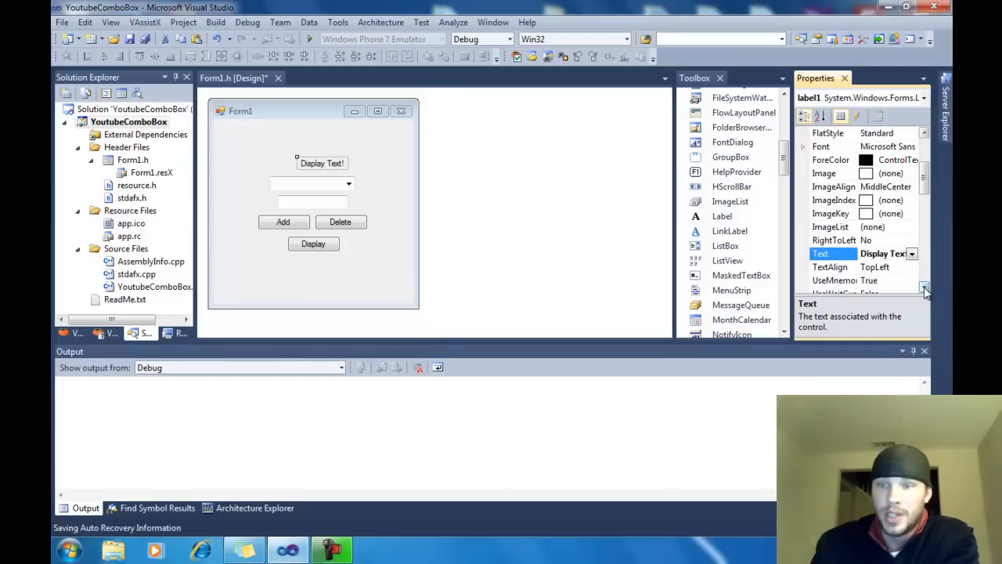
left_click(830, 266)
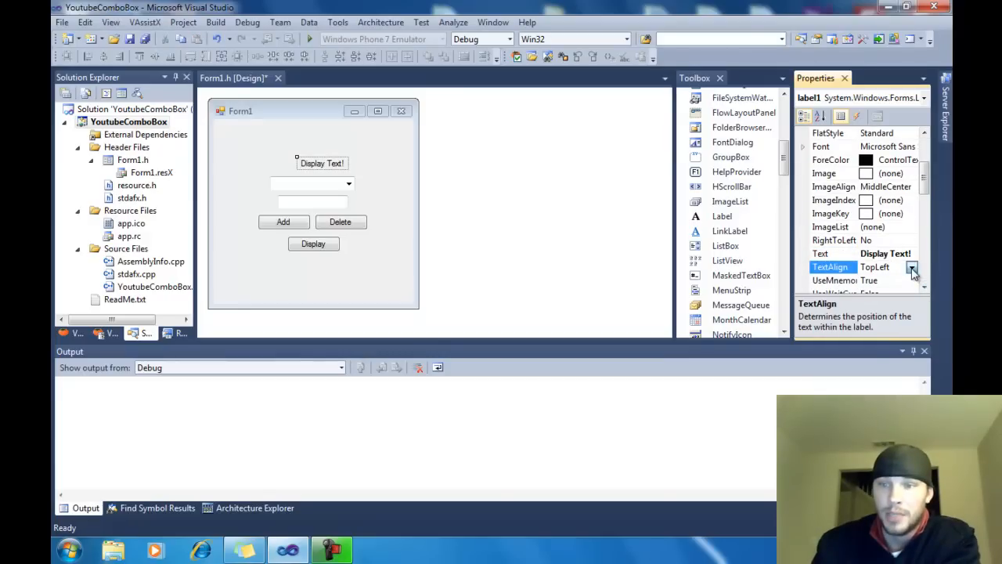
left_click(911, 268)
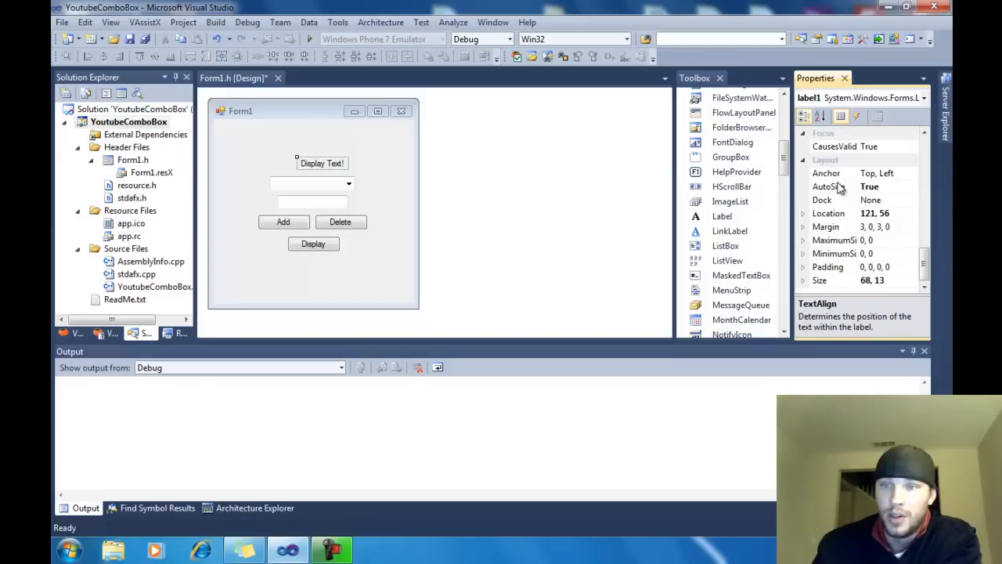
Step: Turn off label1's AutoSize, widen it to 240 and move it left
left_click(830, 187)
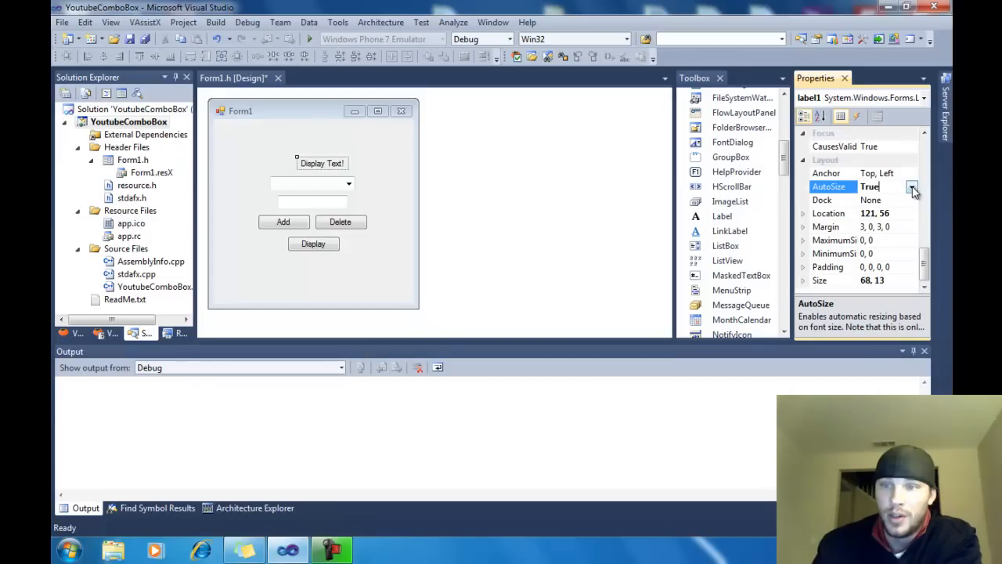
left_click(911, 186)
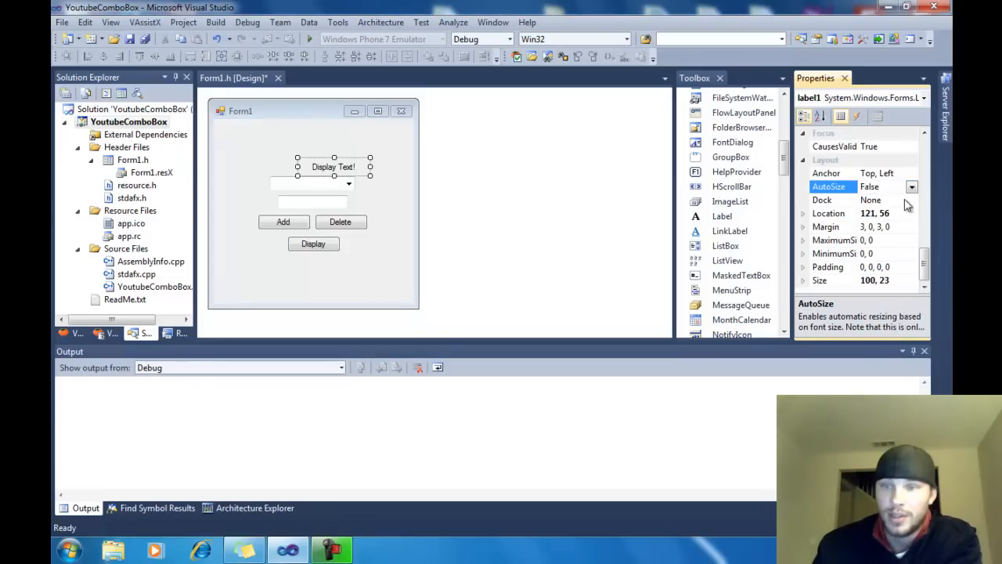
left_click(828, 280)
type("1")
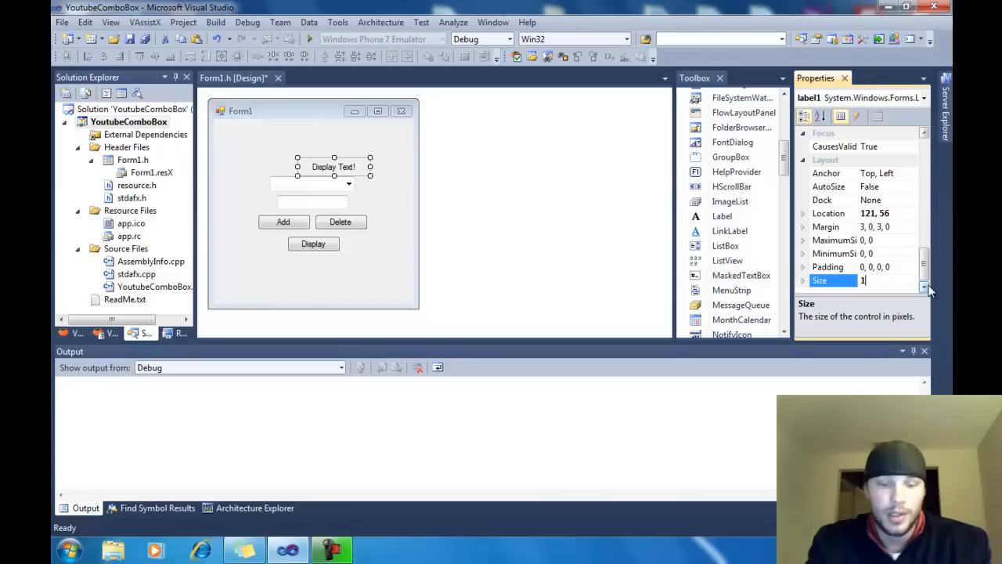
type("240, 24")
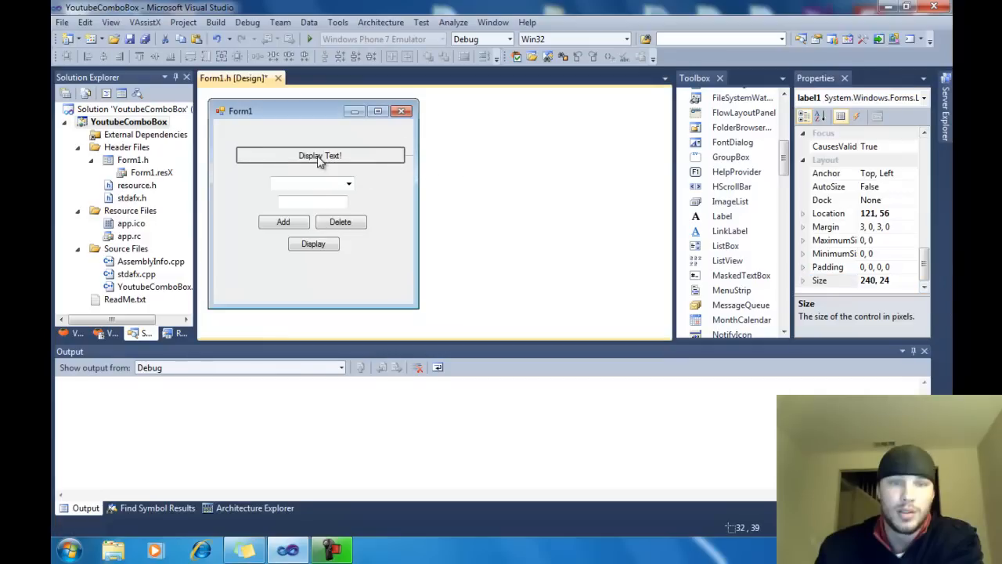
left_click(319, 157)
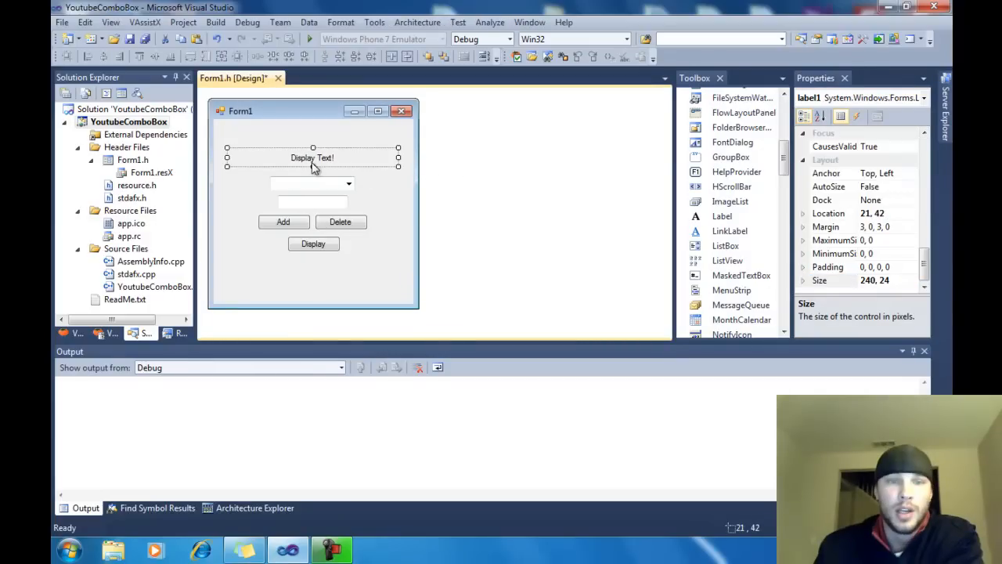
mouse_move(317, 149)
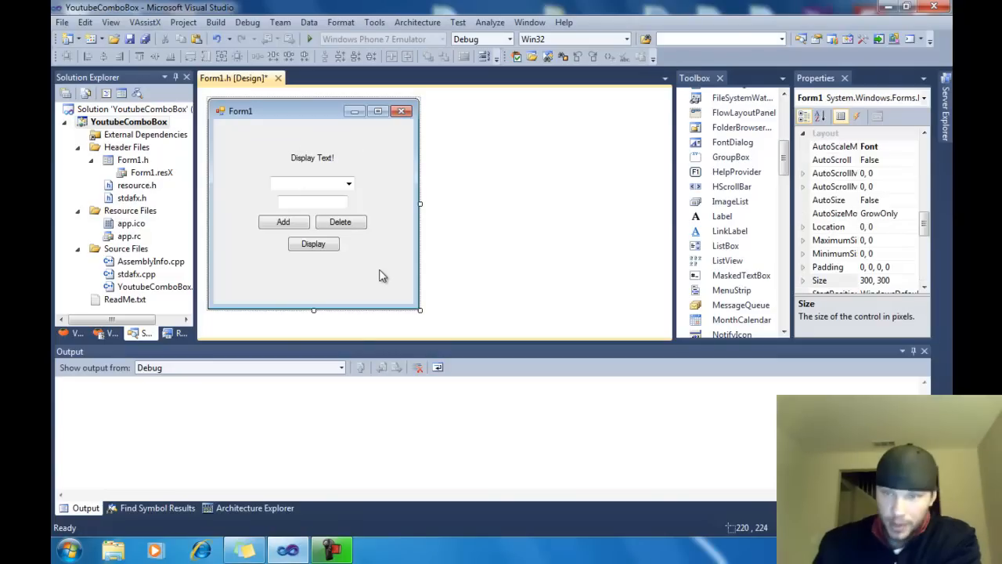
mouse_move(368, 292)
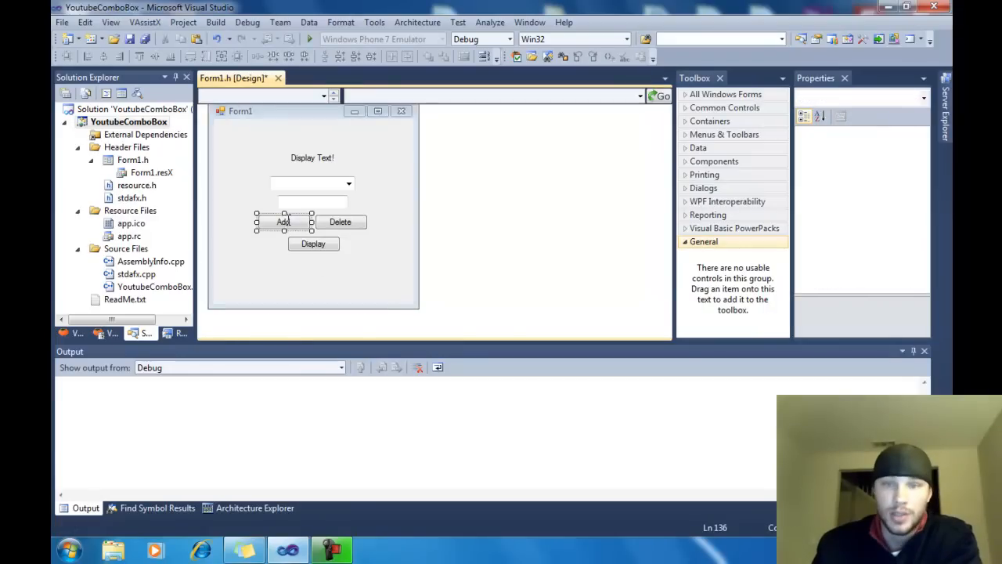
Step: Write comboBox1->Items->Add( textBox1->Text ); in button1_Click
double_click(282, 223)
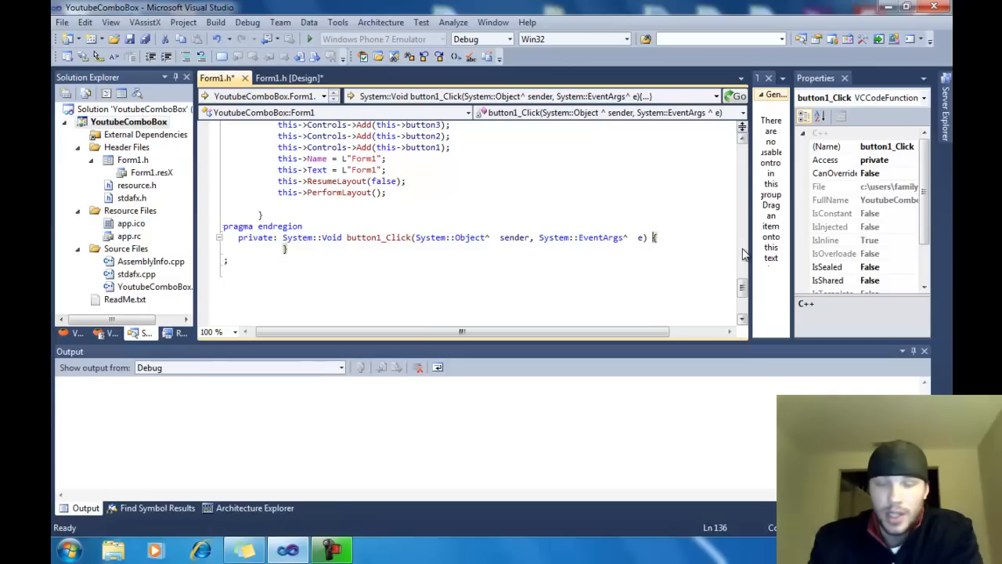
mouse_move(687, 253)
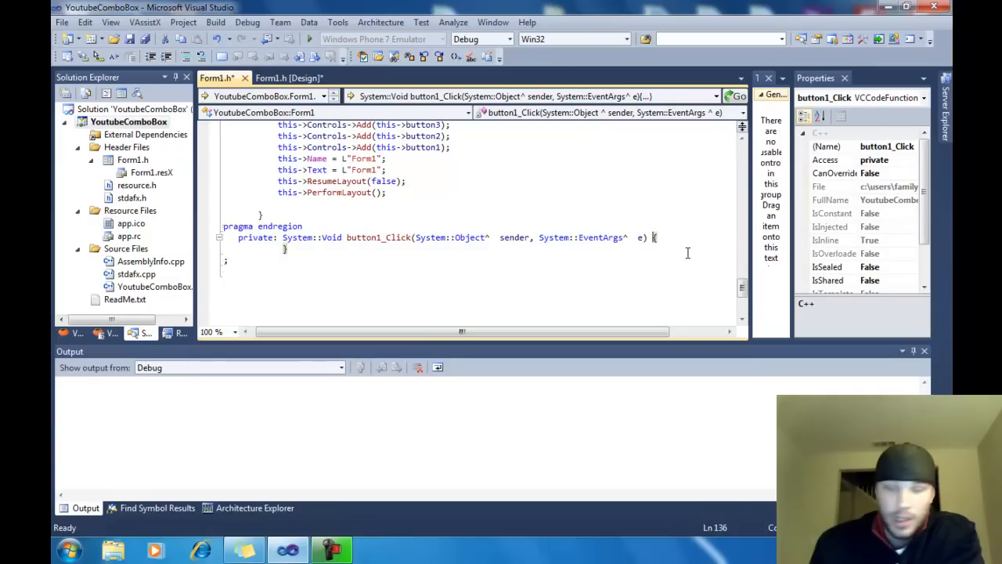
type("#")
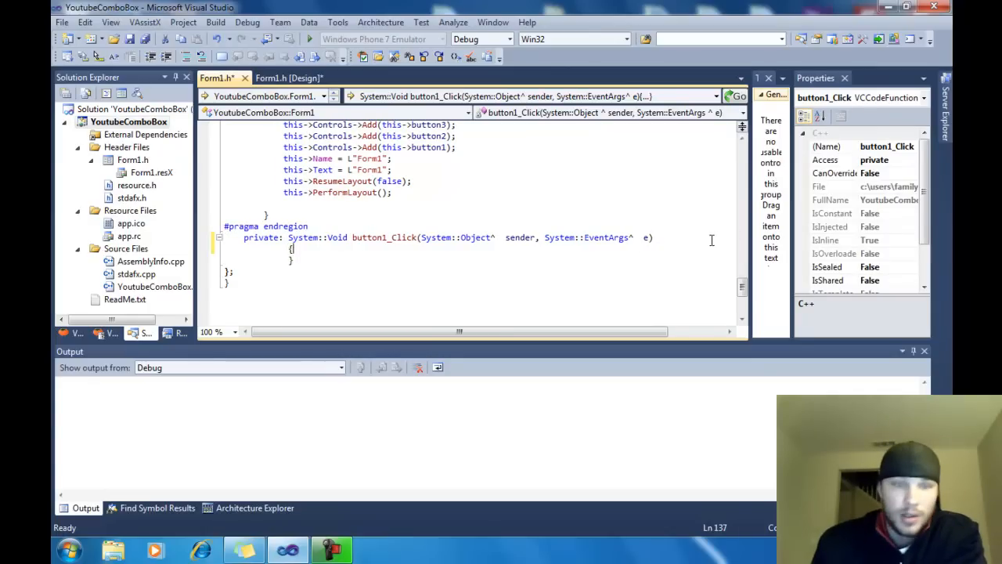
key("enter")
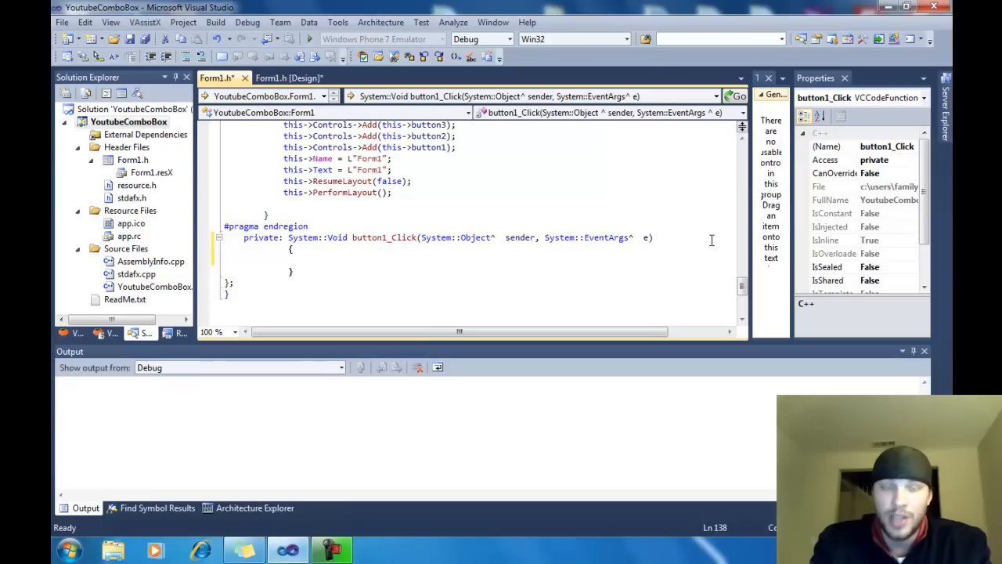
type("c")
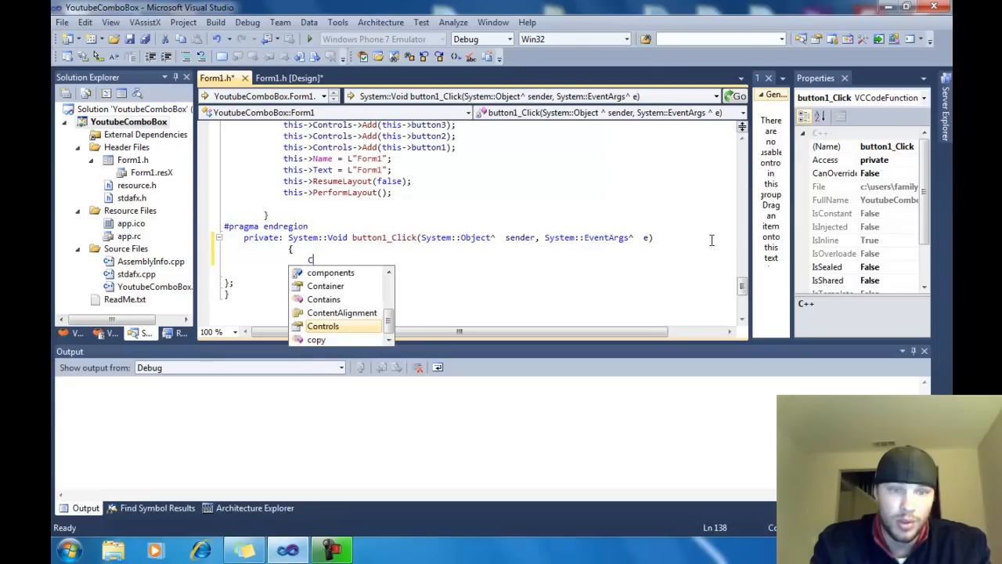
type("omboBox1")
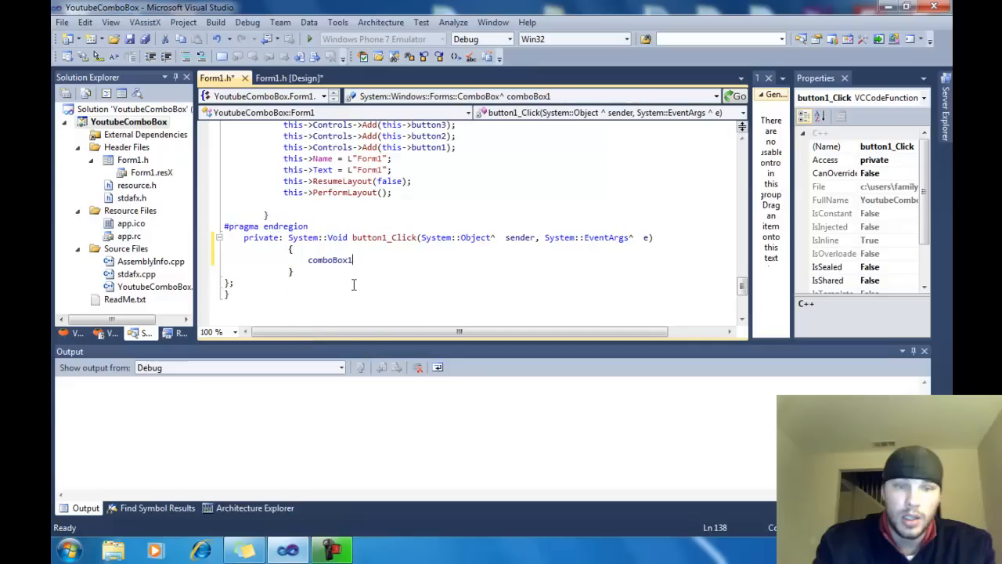
type("->")
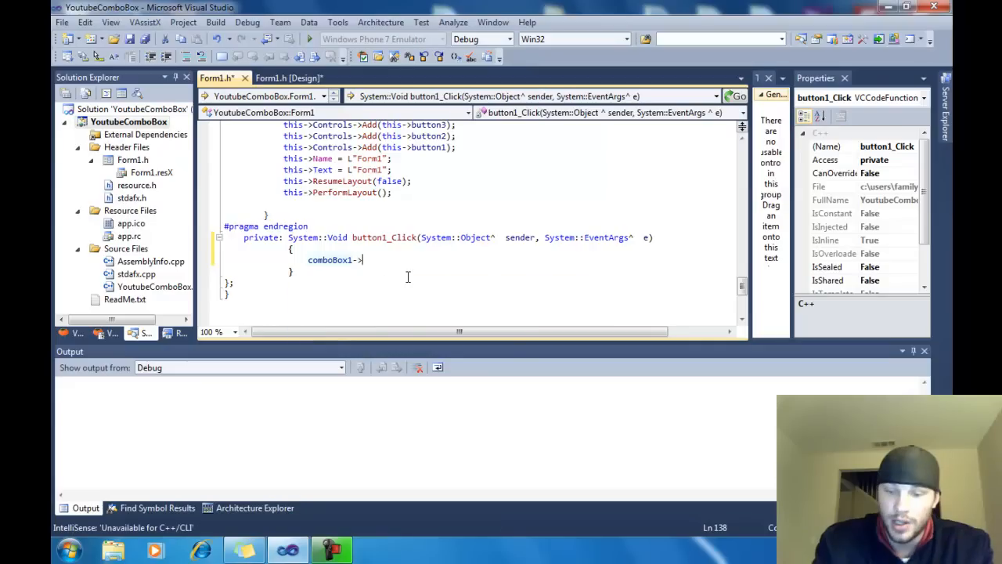
type("->")
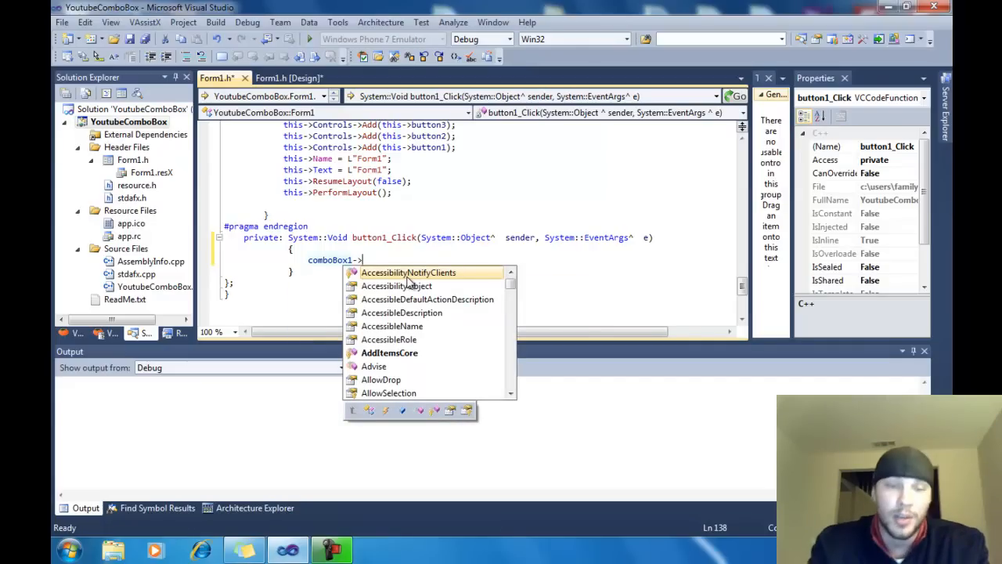
type("i")
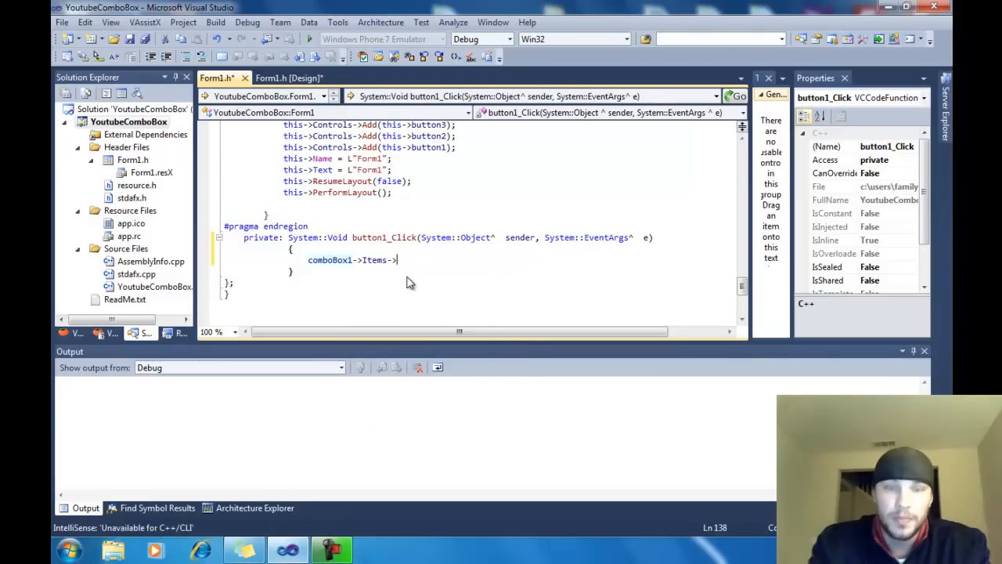
type("Add()")
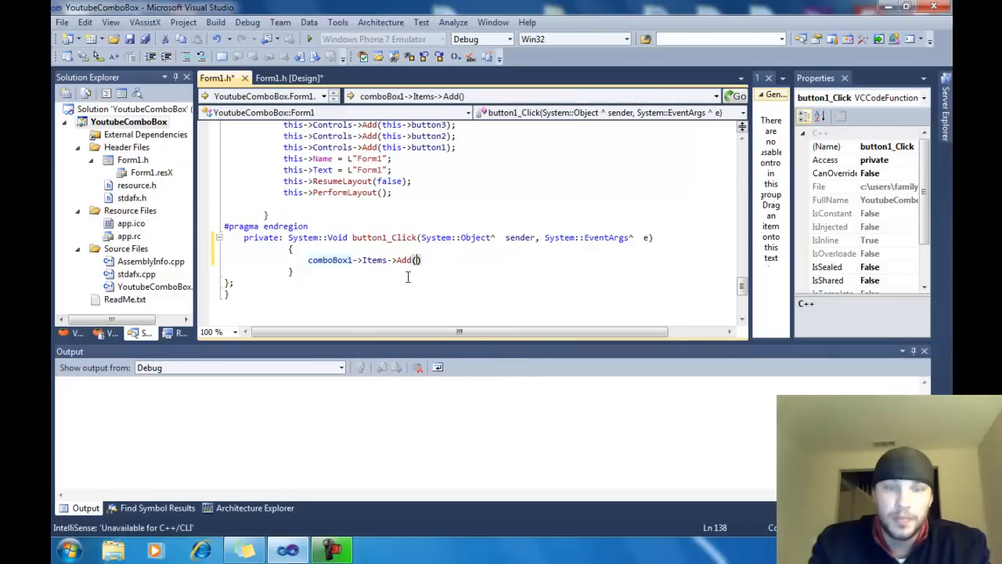
type("(")
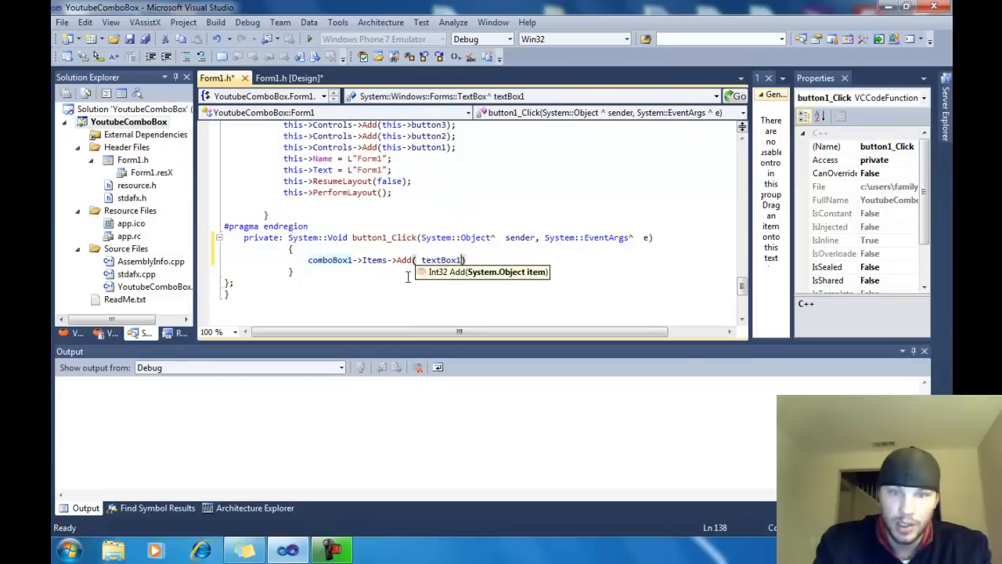
type("->Text")
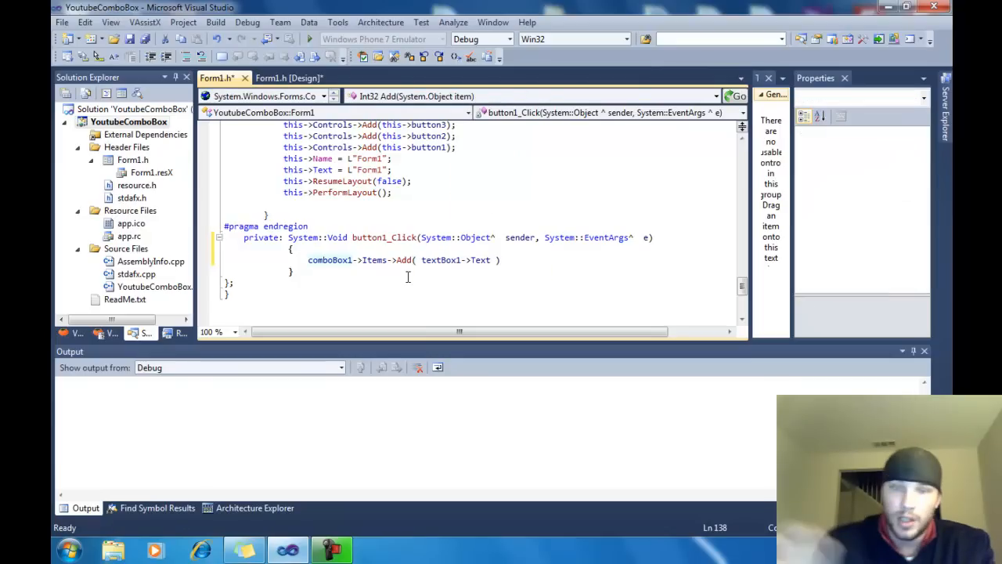
type(";")
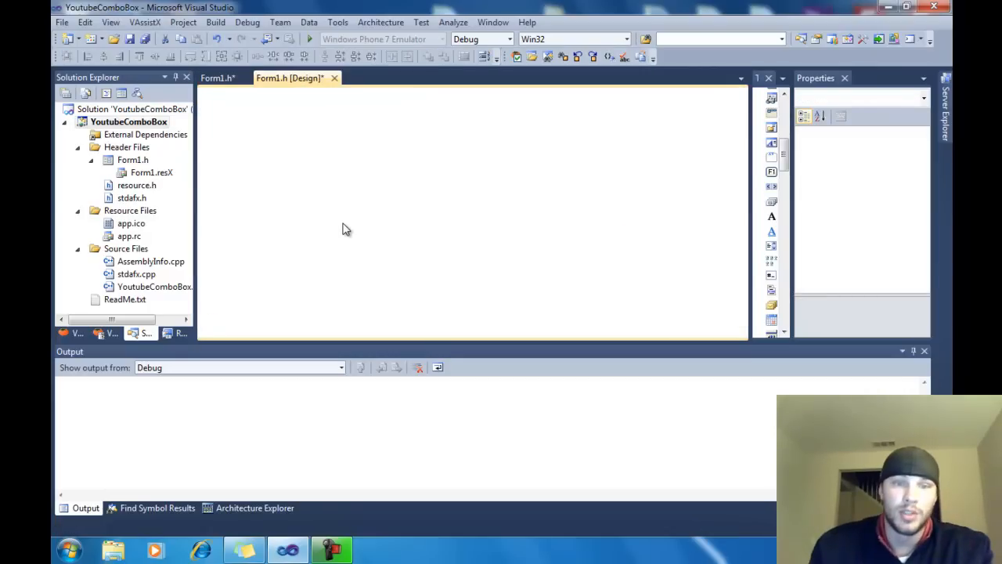
Step: Write comboBox1->Items->Remove( comboBox1->Text ); in button2_Click
left_click(340, 222)
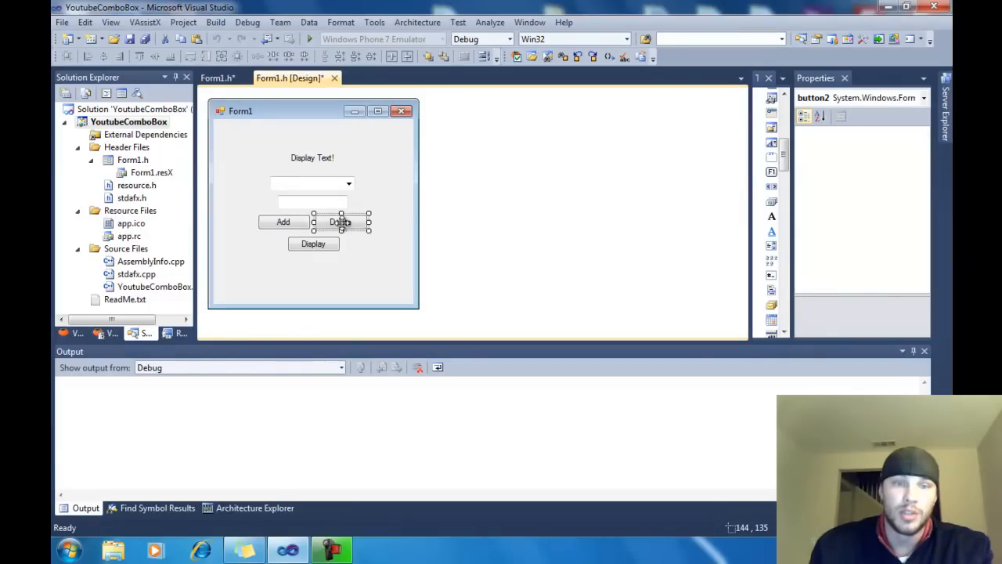
double_click(340, 222)
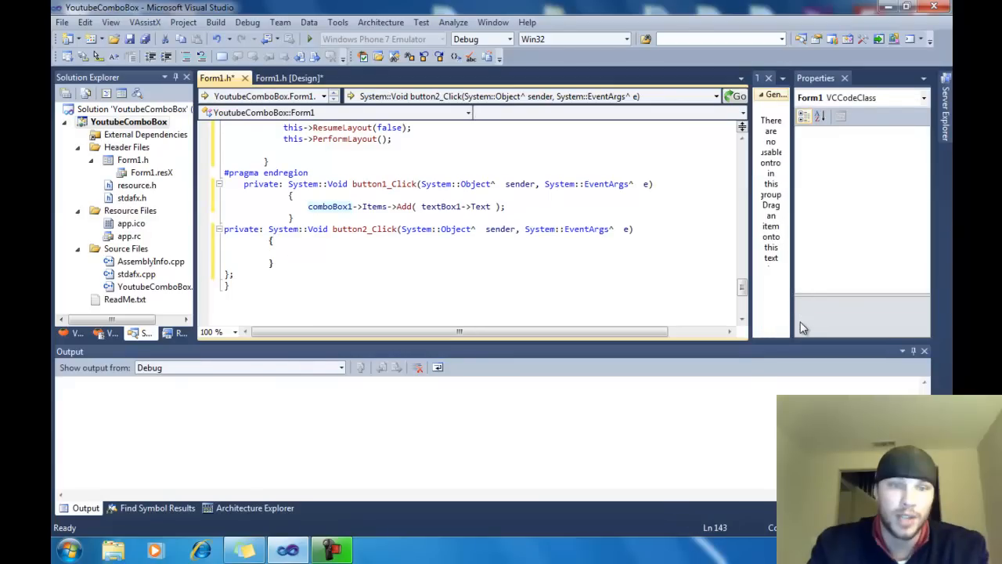
type("comboBox1->Items-")
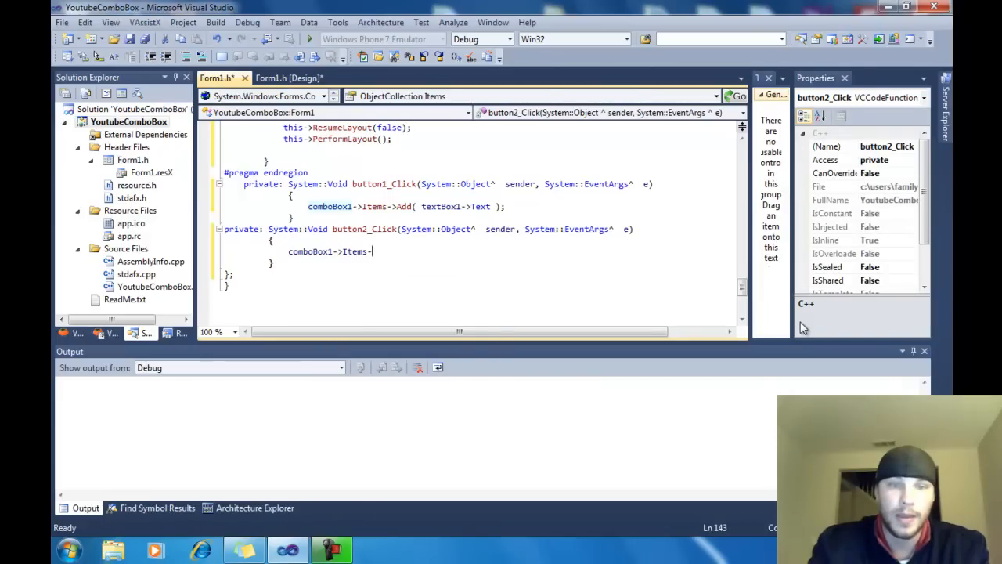
type(">re")
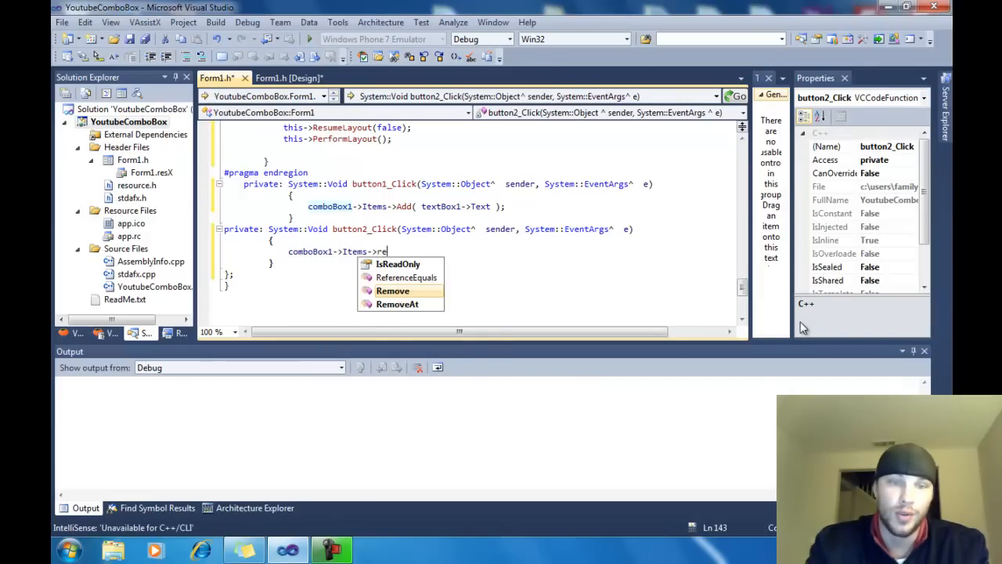
double_click(391, 290)
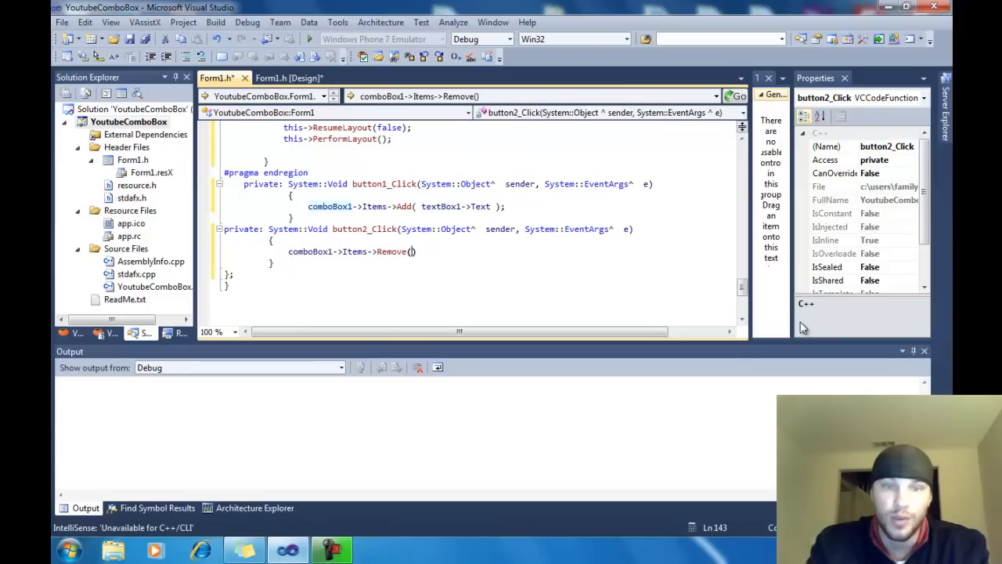
type("(")
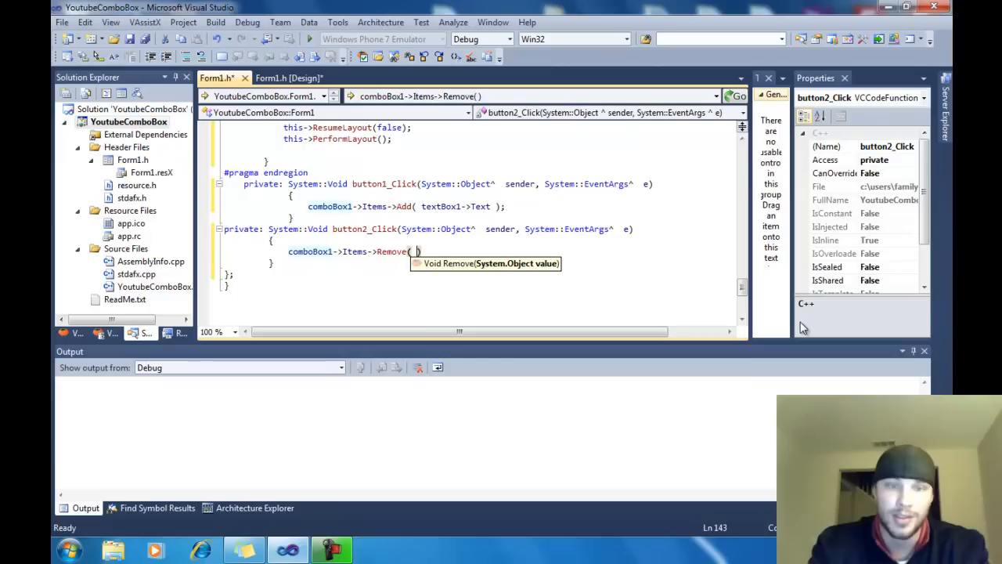
type("comboBox1")
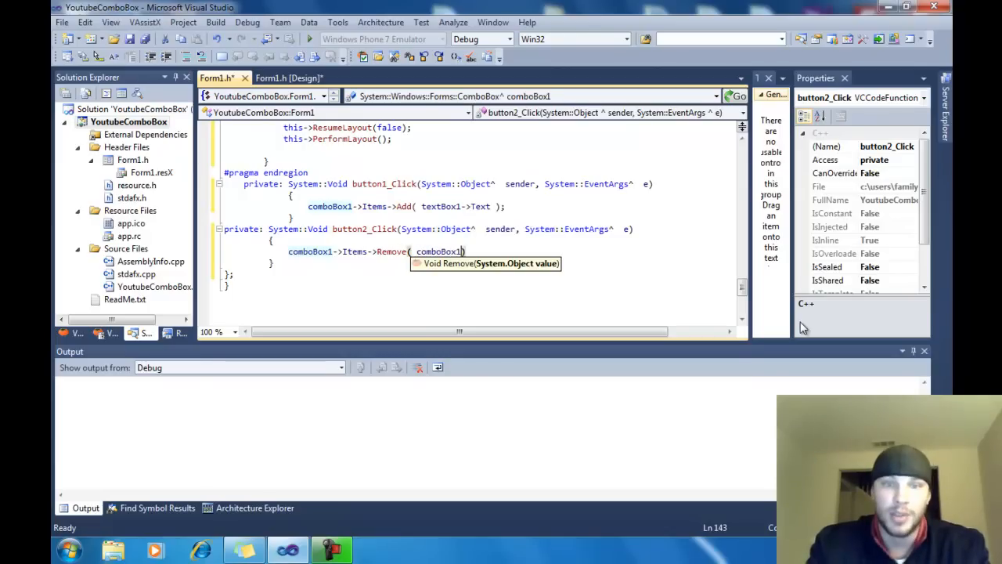
type("->Text")
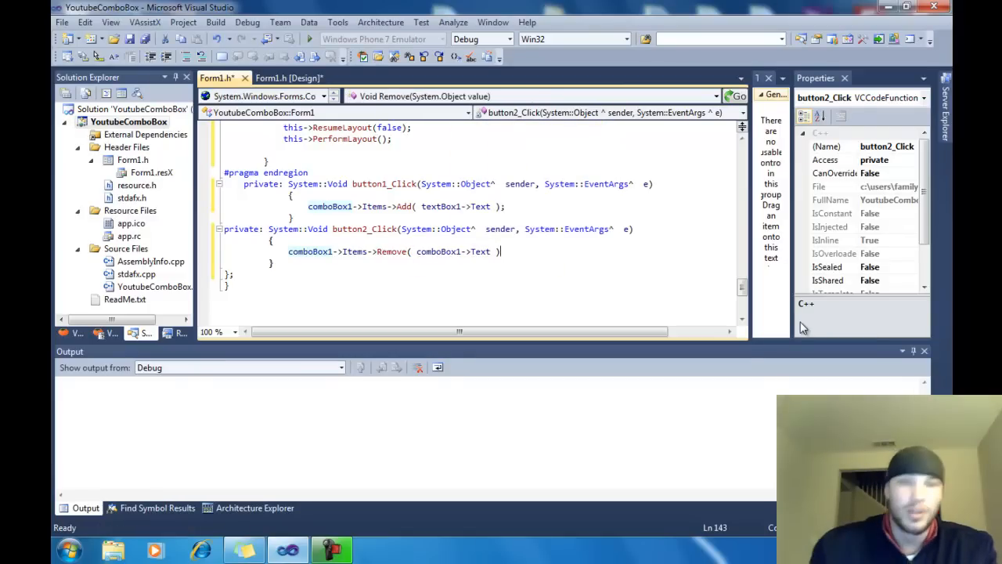
type(";")
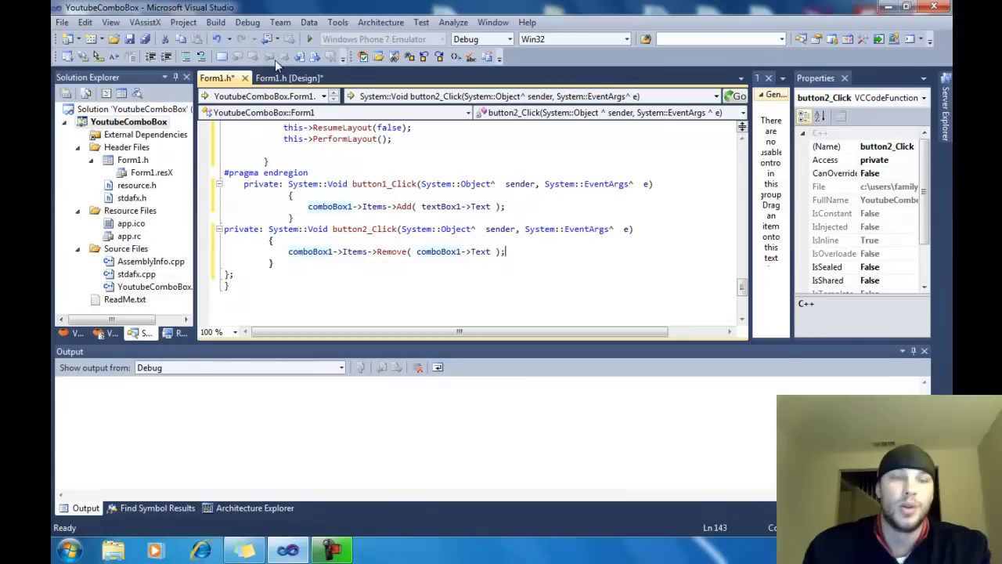
Step: Write label1->Text = comboBox1->Text; in button3_Click and start debugging
left_click(289, 78)
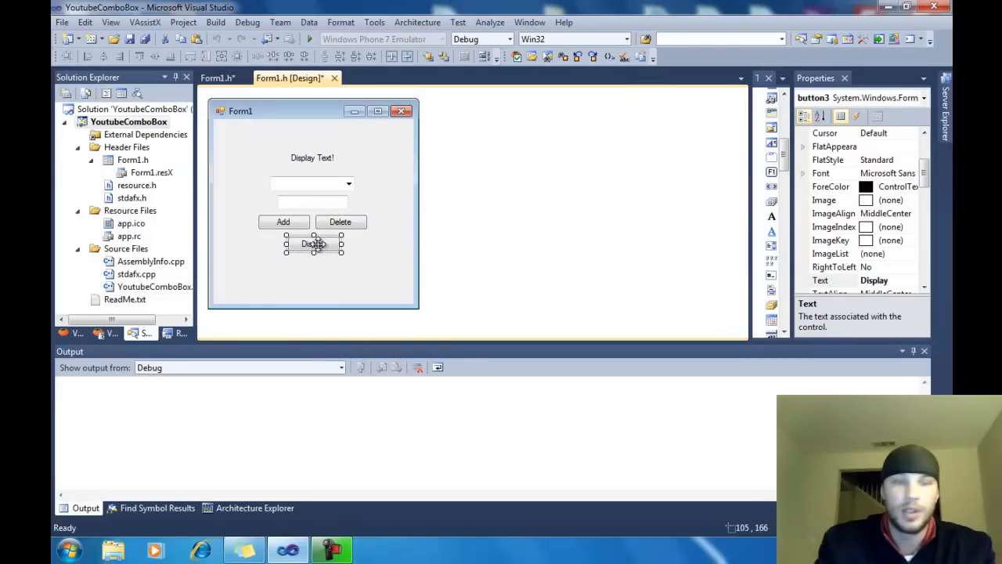
double_click(313, 244)
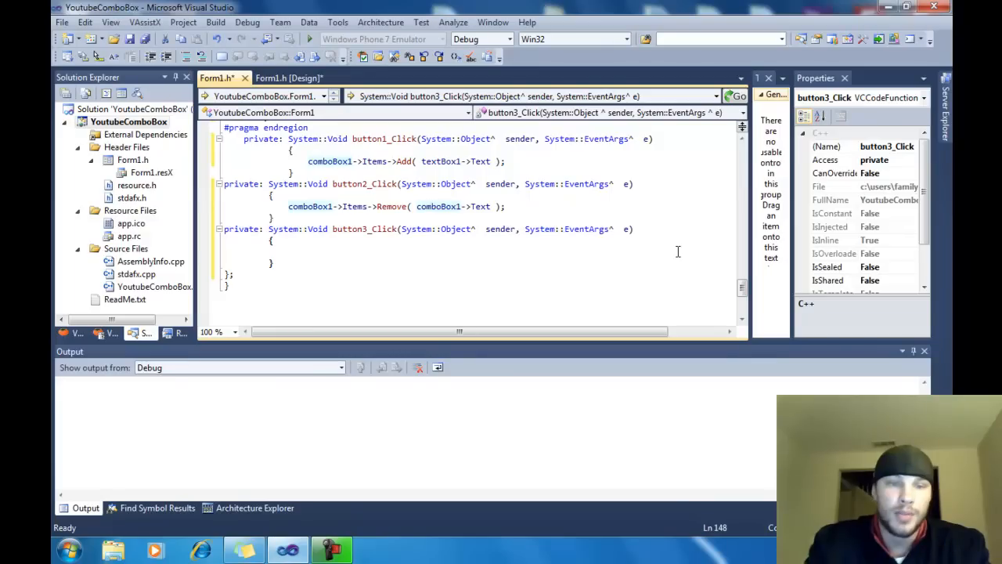
type("label1")
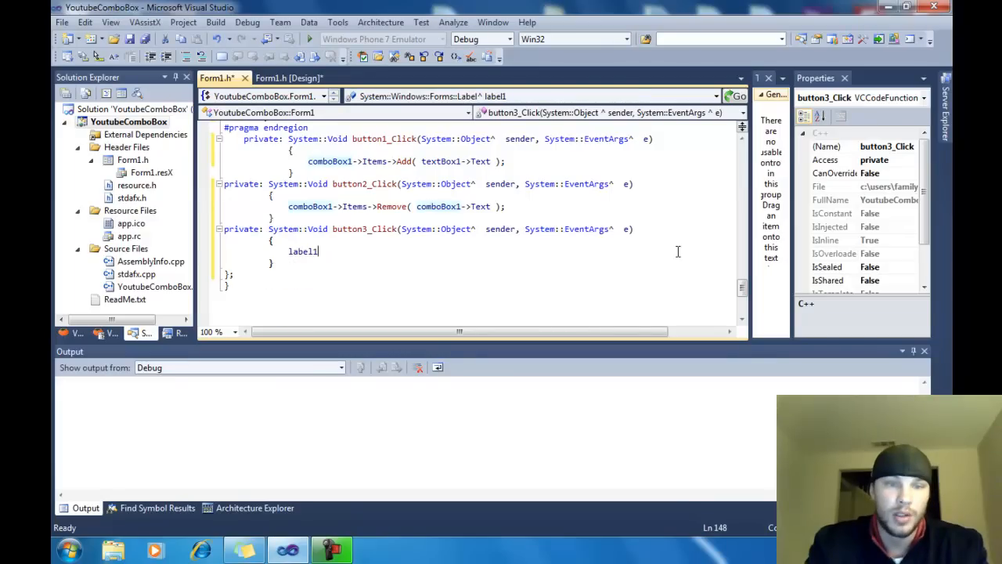
type("->t")
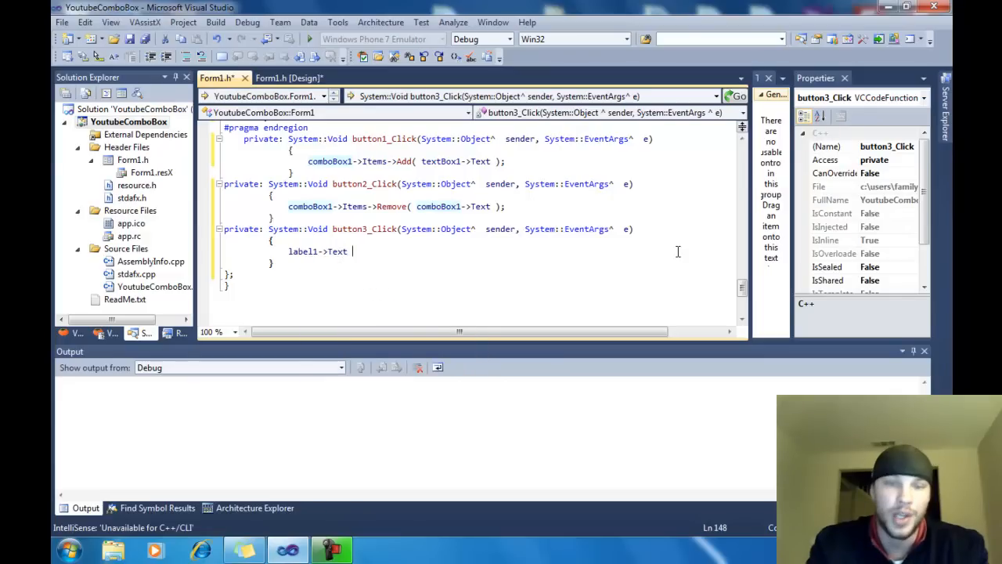
type("=")
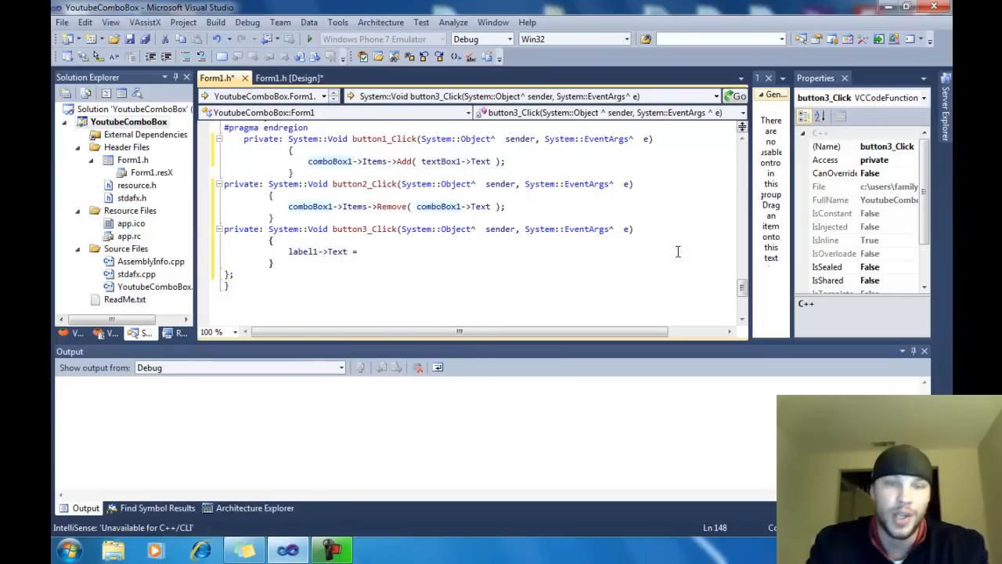
type("comboBox1->Text;")
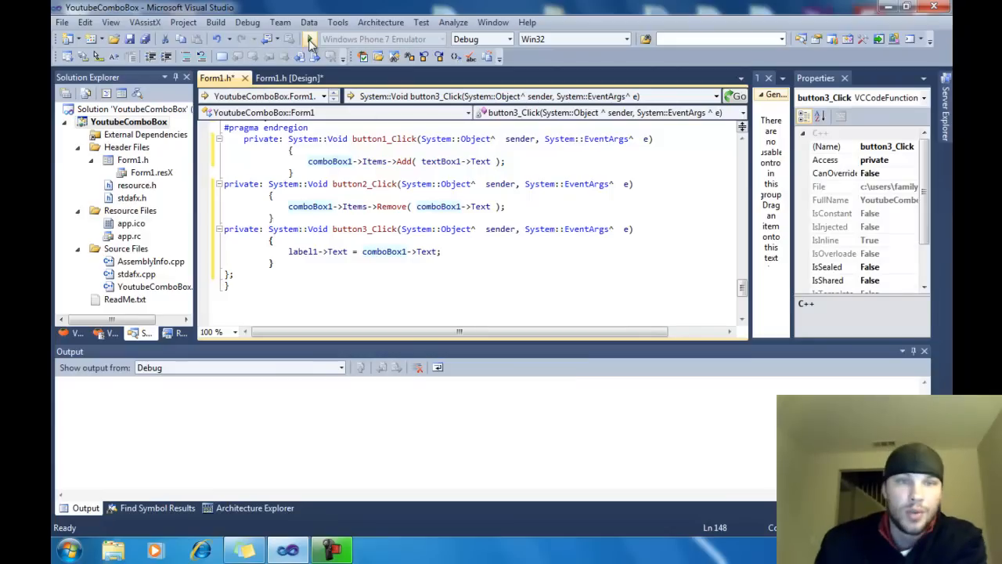
left_click(310, 39)
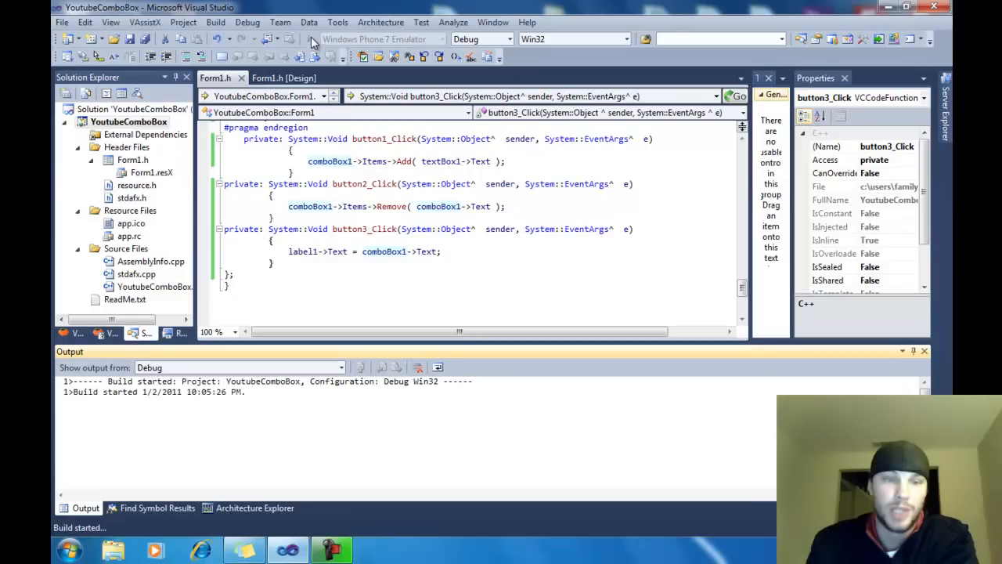
Step: Build and run YoutubeComboBox under the debugger
left_click(307, 39)
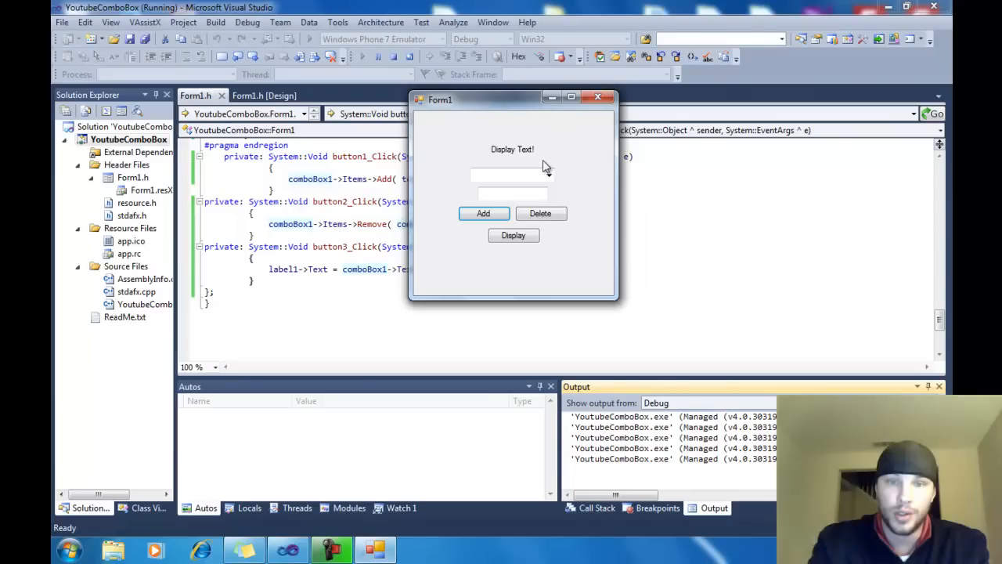
Step: Enter 'Hello World!' in the text box and add it to the combo box
type("Hell")
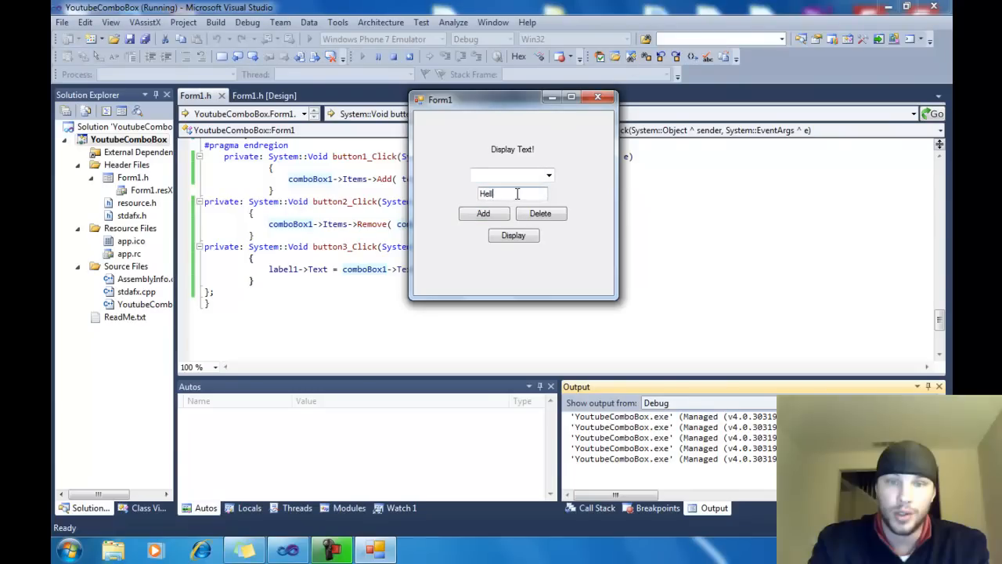
key("Backspace")
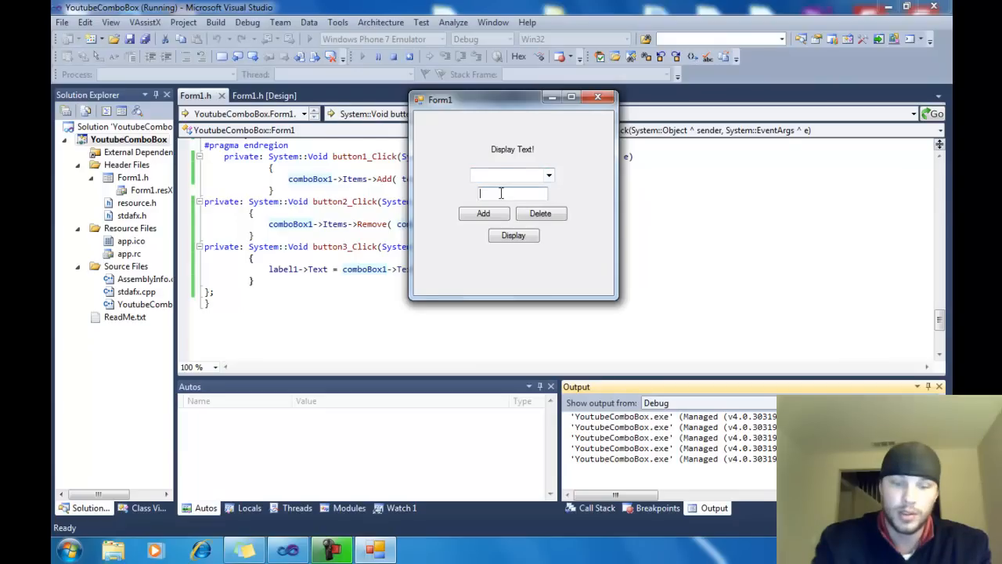
type("Hello World!")
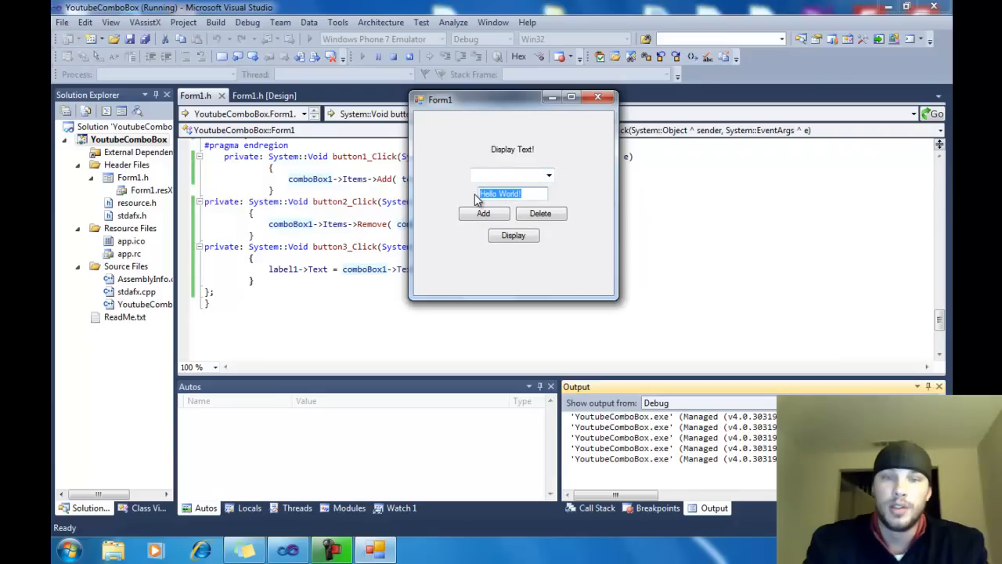
Step: Add 'James Smith' to the combo box, then choose 'Hello World!' from its items
type("James")
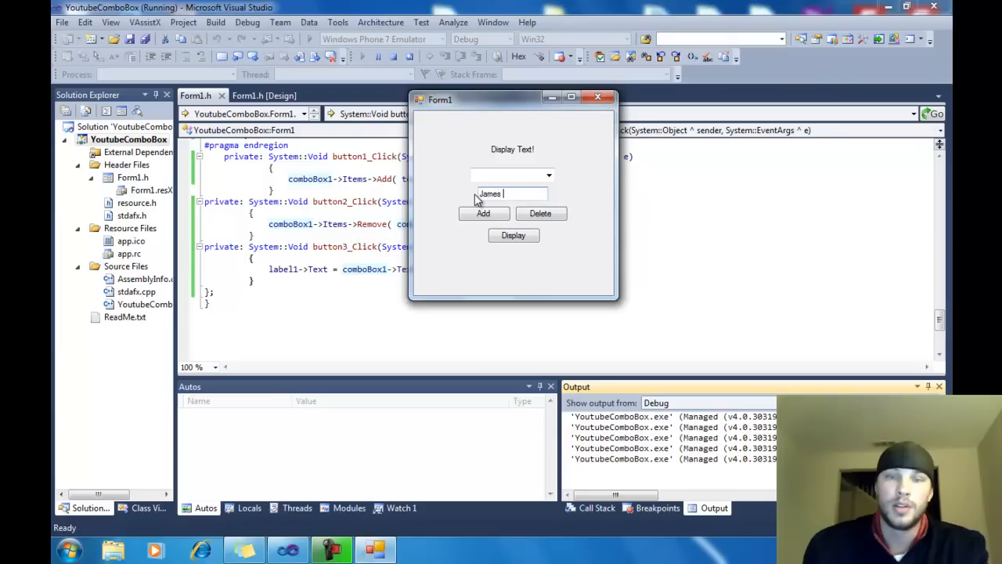
type("Smith")
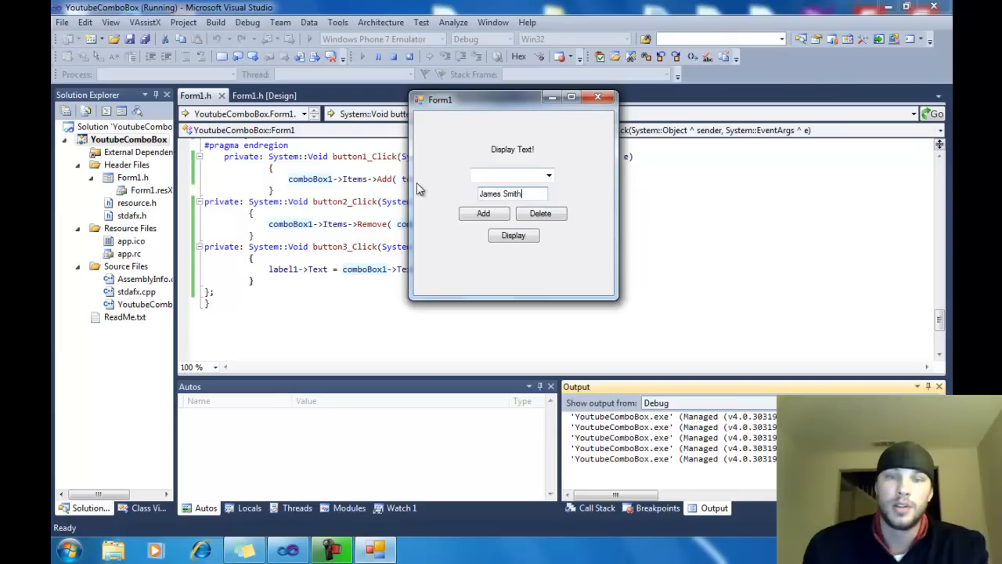
left_click(548, 176)
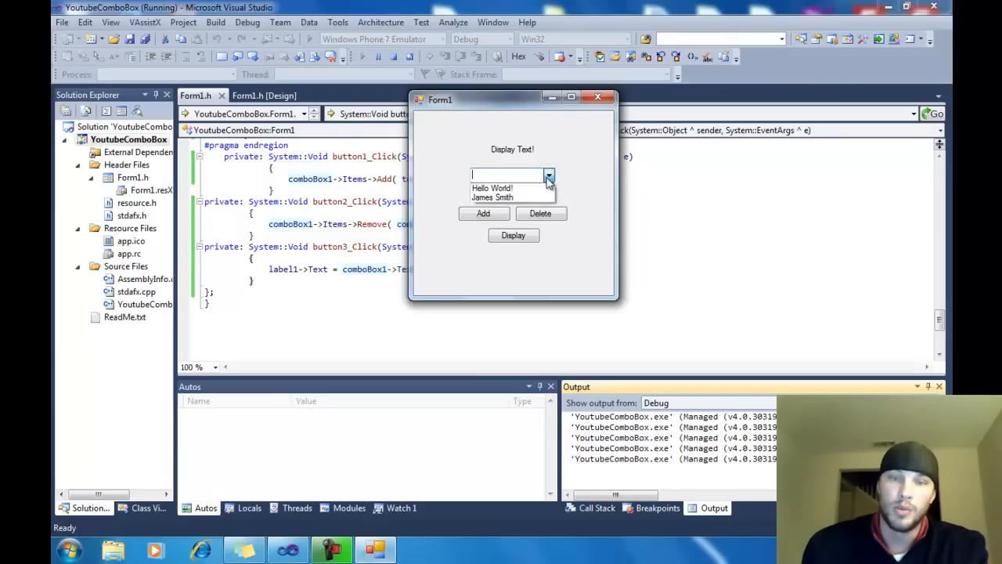
mouse_move(509, 197)
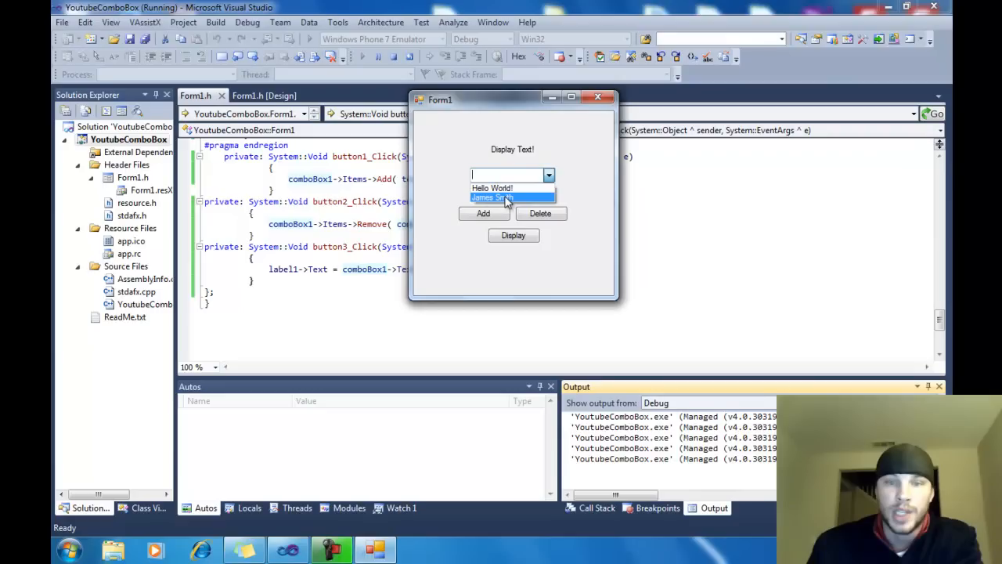
mouse_move(509, 188)
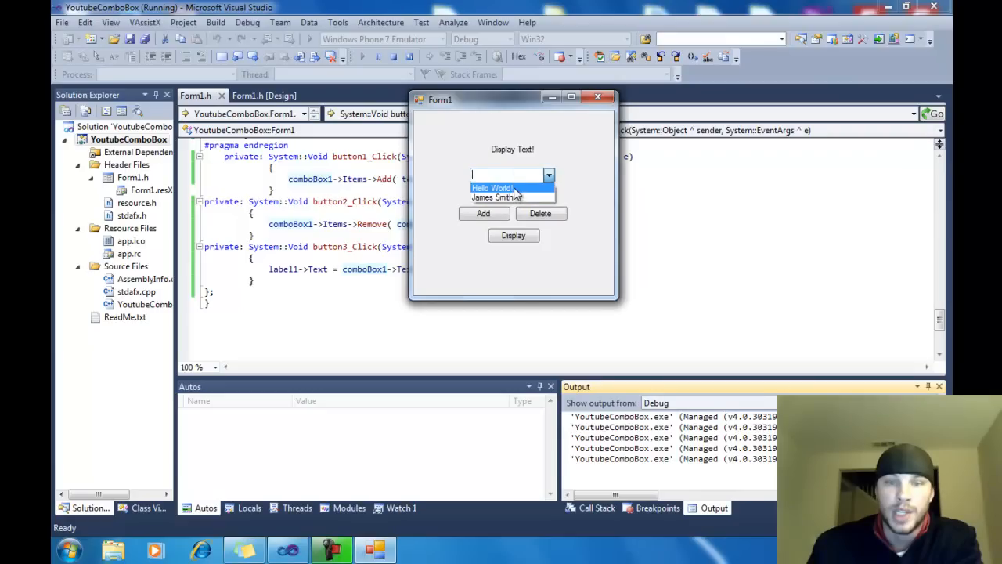
left_click(491, 188)
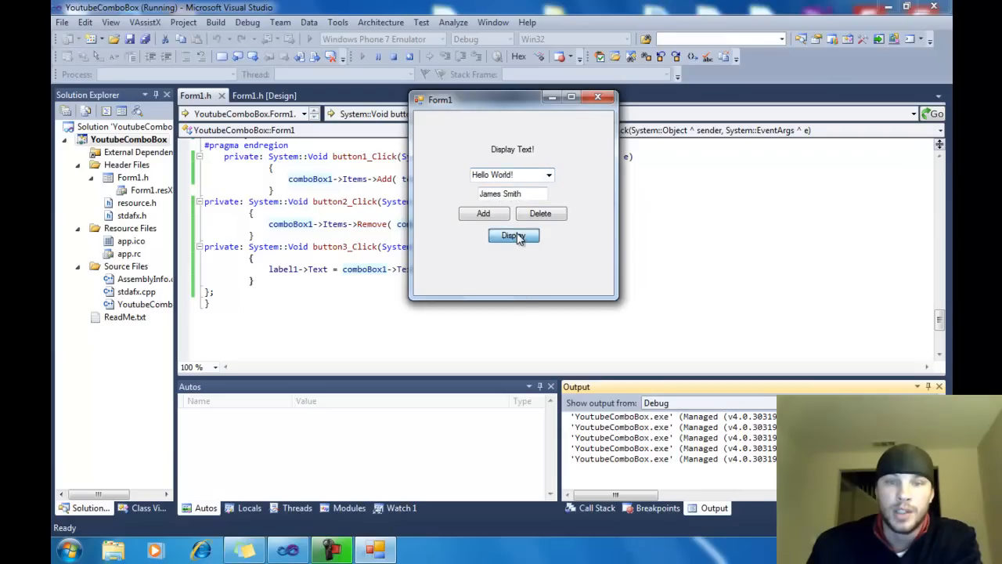
Step: Show the chosen item 'Hello World!' in the label
left_click(514, 235)
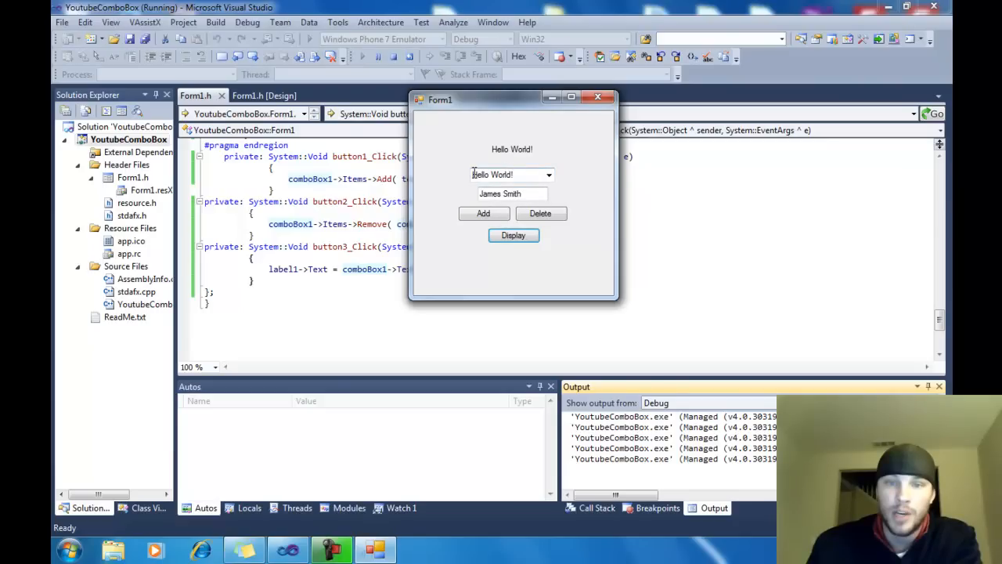
double_click(501, 176)
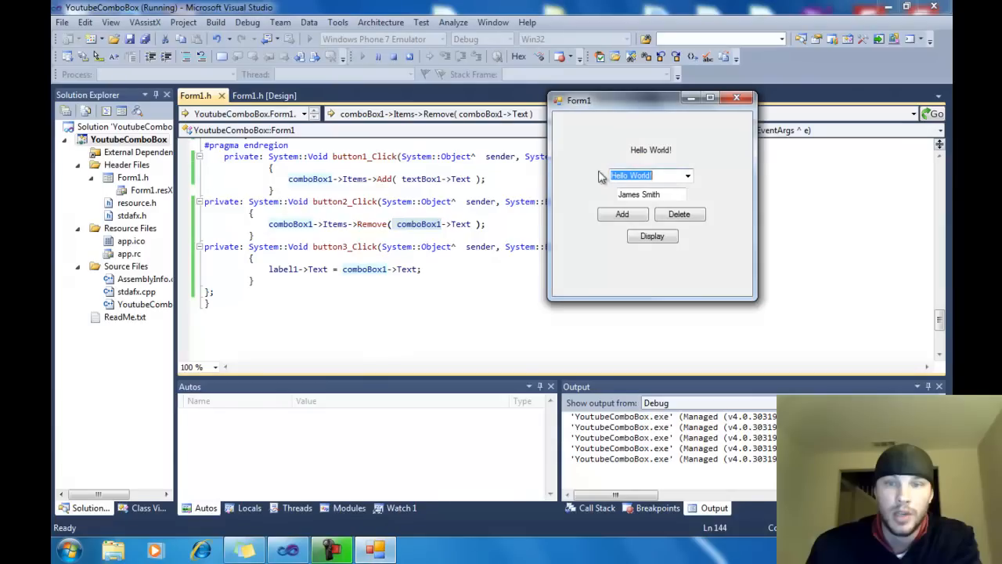
left_click(650, 194)
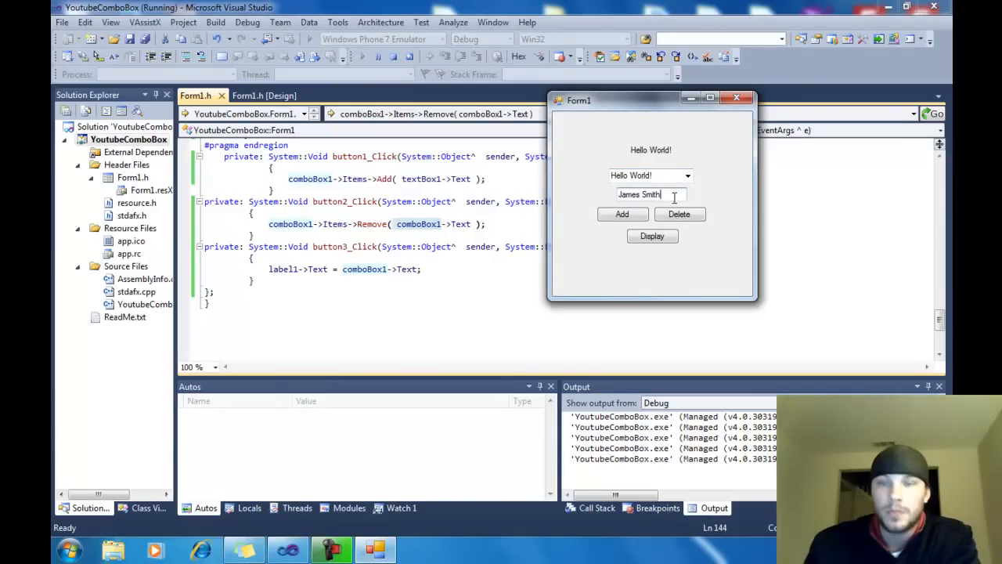
Step: Choose 'James Smith' in the combo box, display it in the label and delete it from the items
triple_click(650, 194)
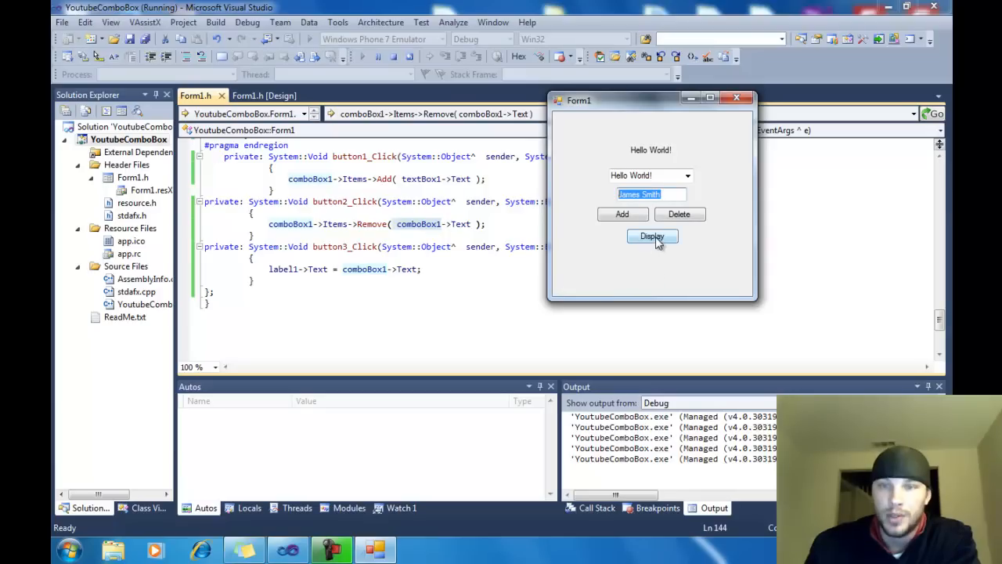
left_click(686, 176)
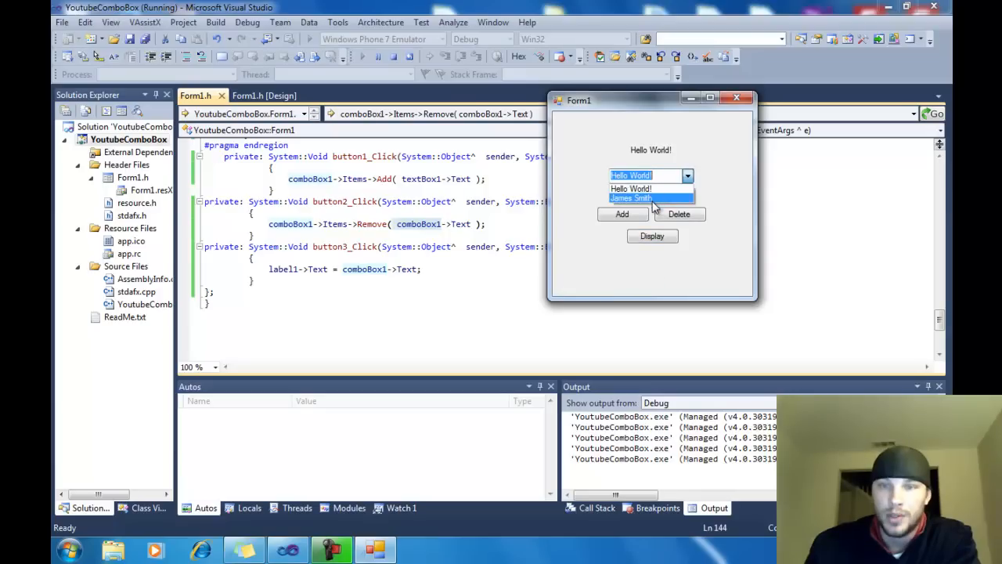
left_click(634, 197)
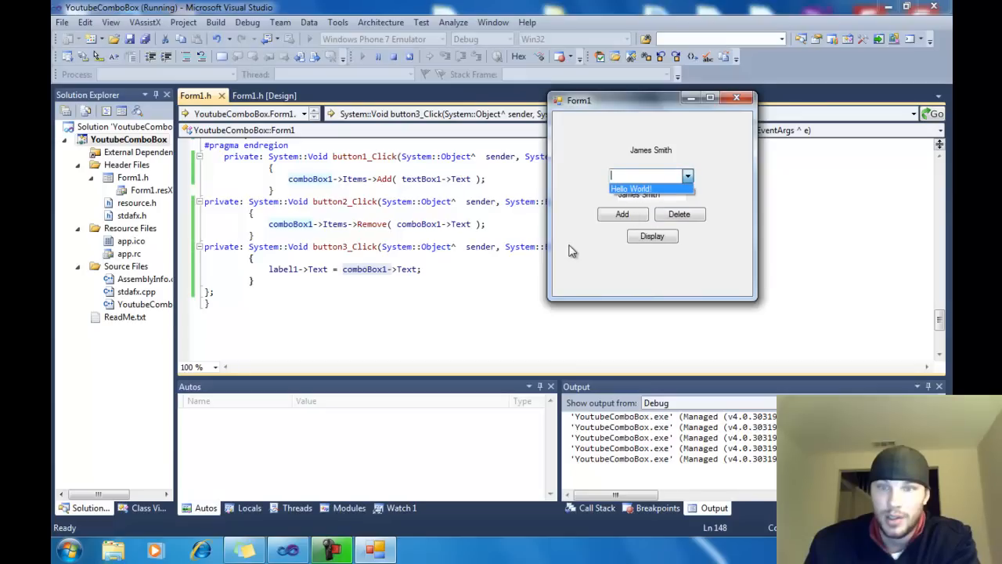
Step: Choose 'Hello World!' from the remaining combo box items
left_click(687, 175)
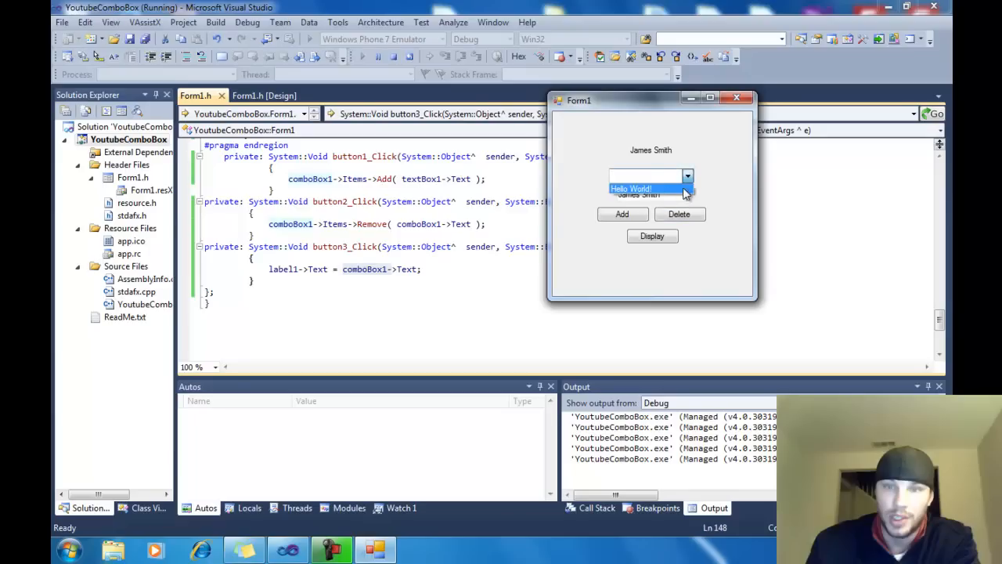
left_click(649, 187)
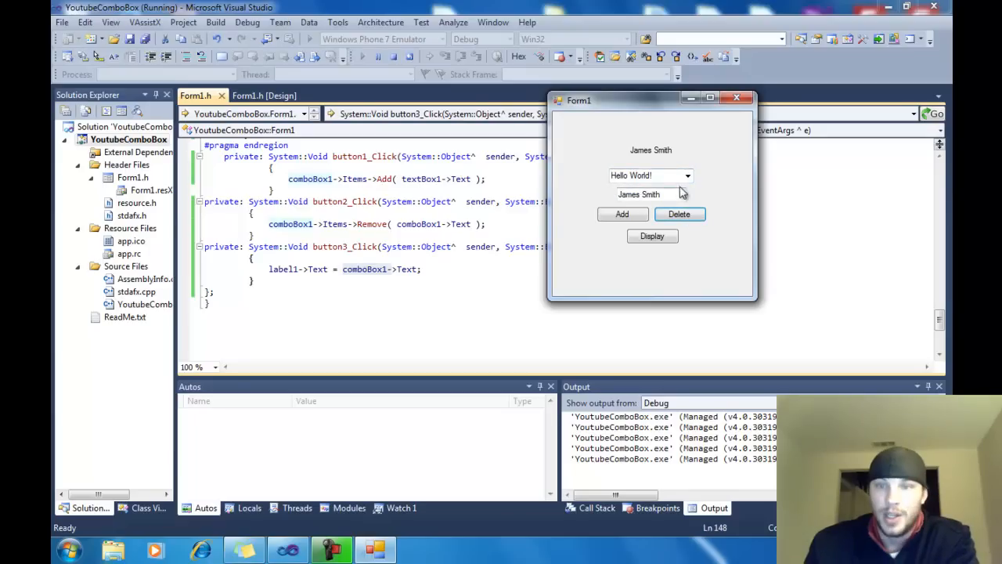
left_click(688, 175)
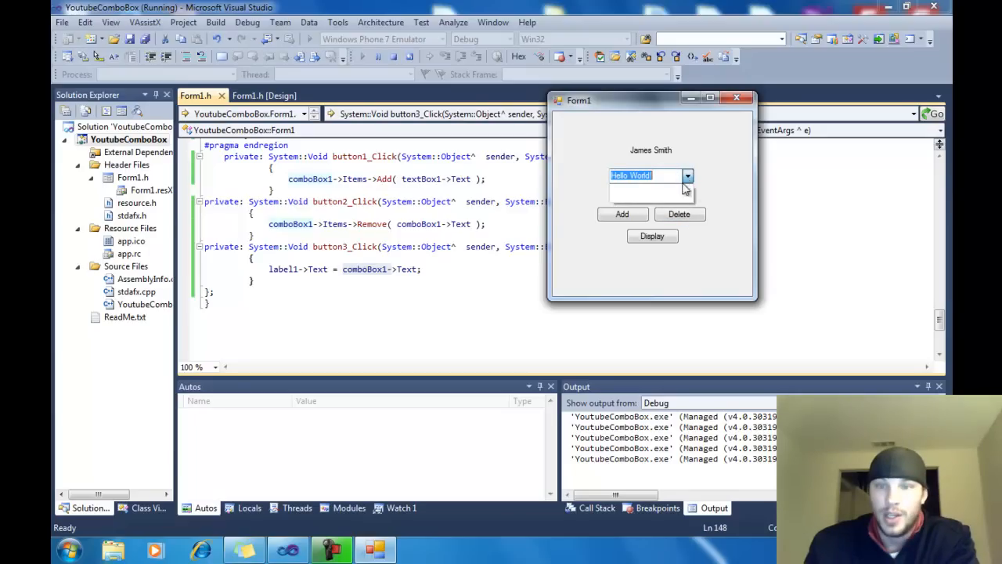
left_click(687, 176)
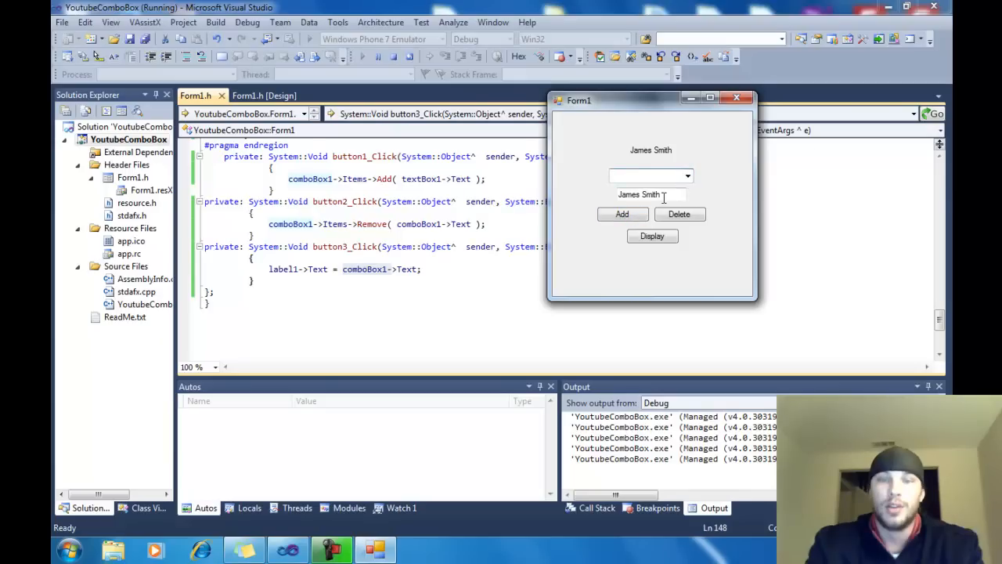
Step: Enter 'Hello World!' in the text box and display it in the label
type("Hello World!")
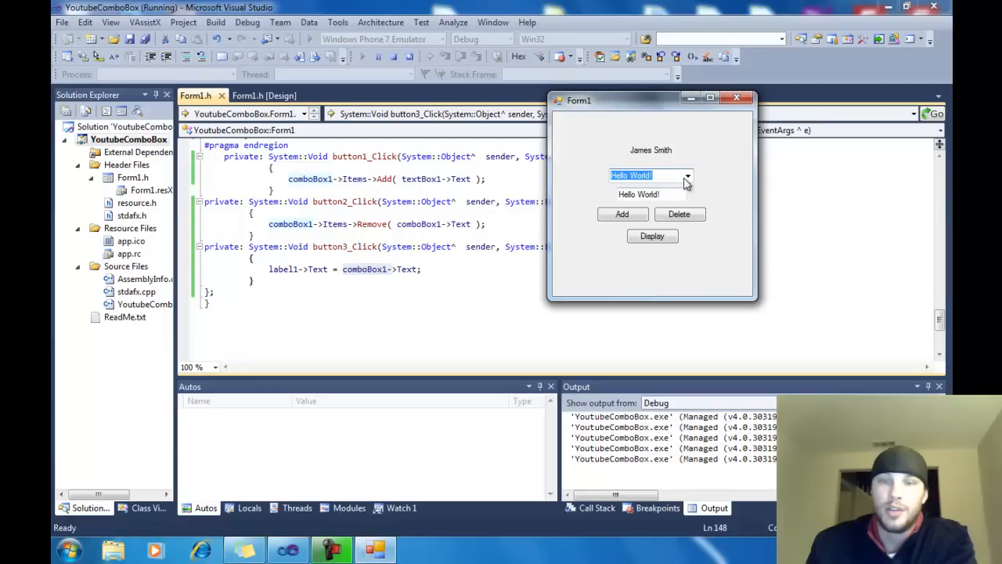
left_click(651, 235)
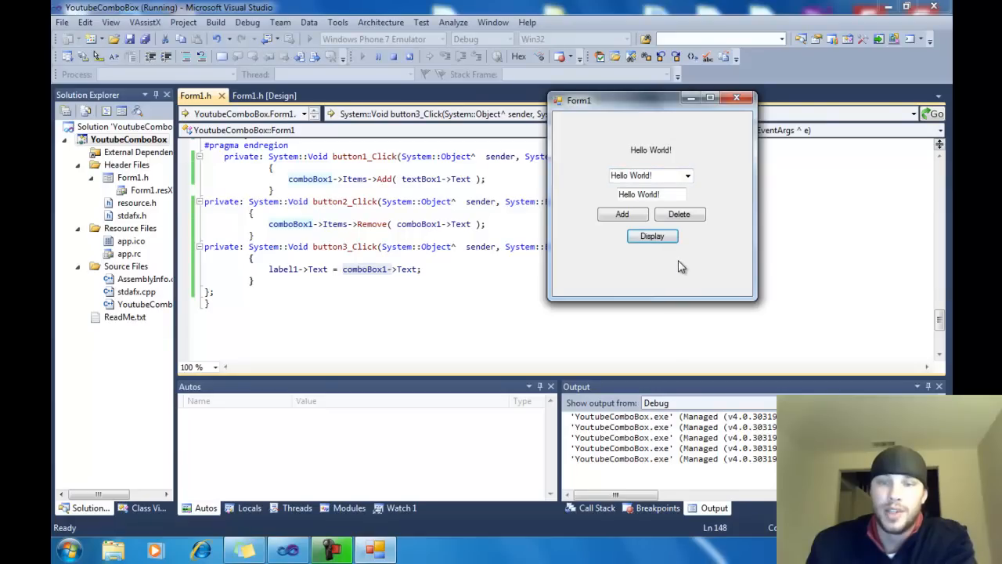
mouse_move(676, 263)
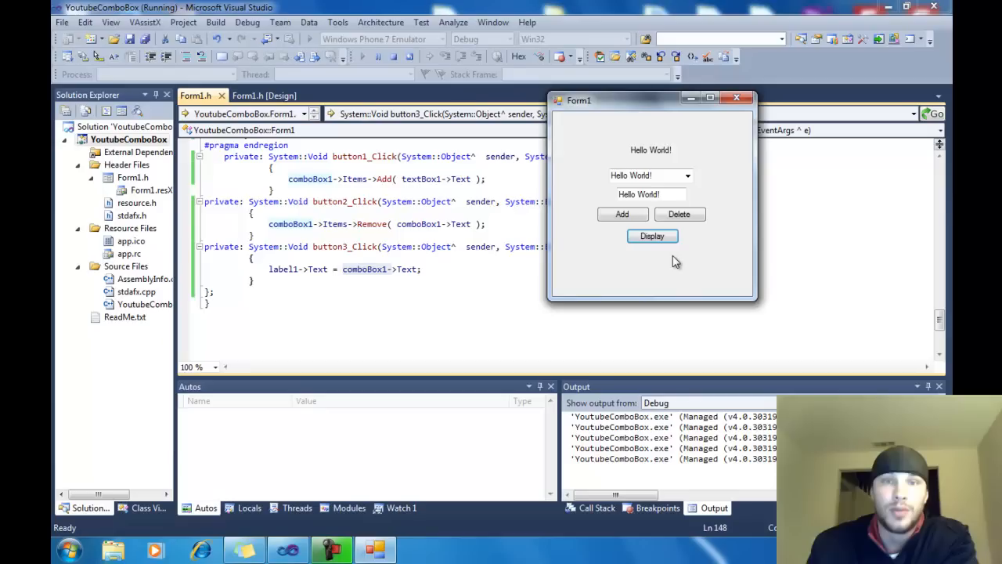
mouse_move(603, 176)
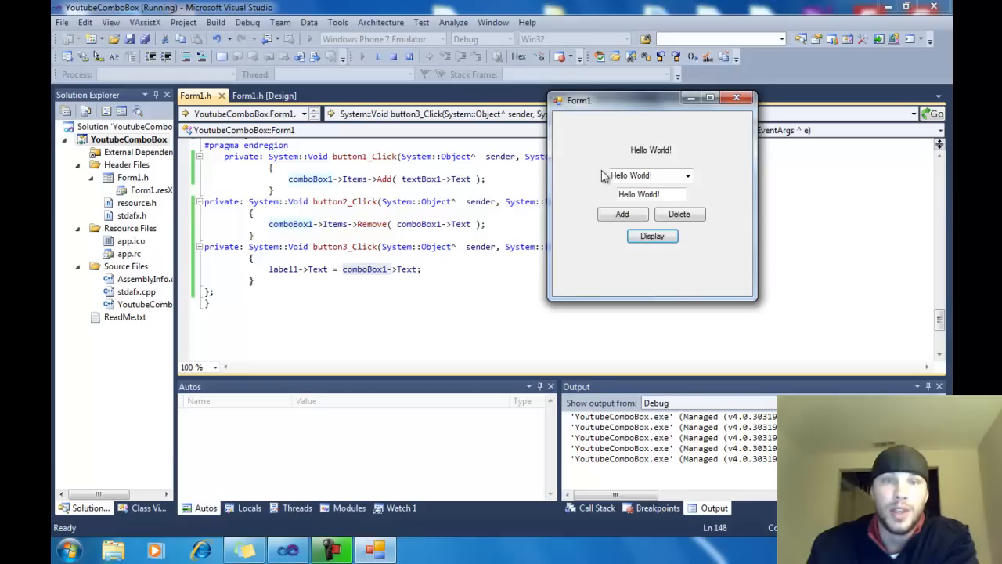
mouse_move(589, 137)
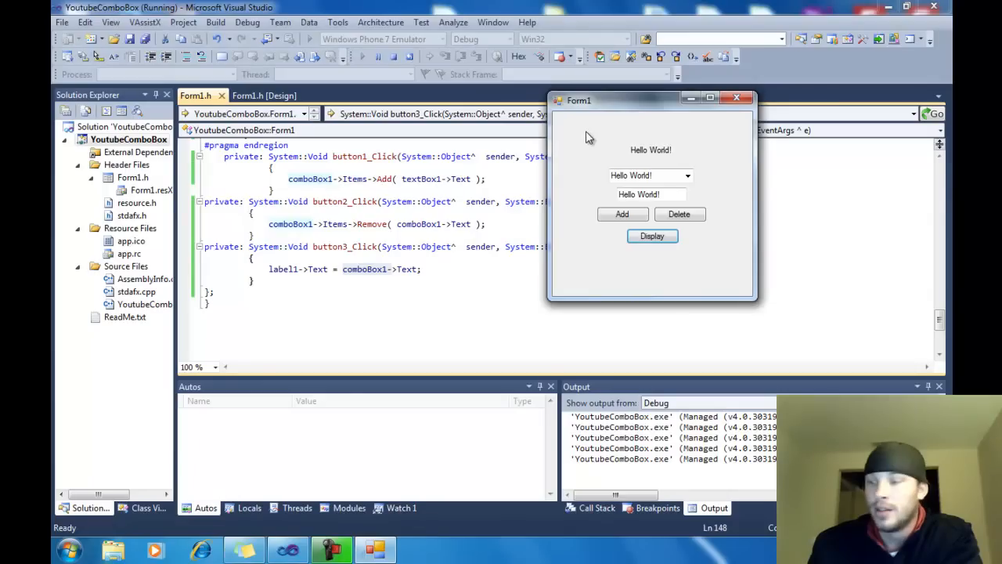
mouse_move(713, 263)
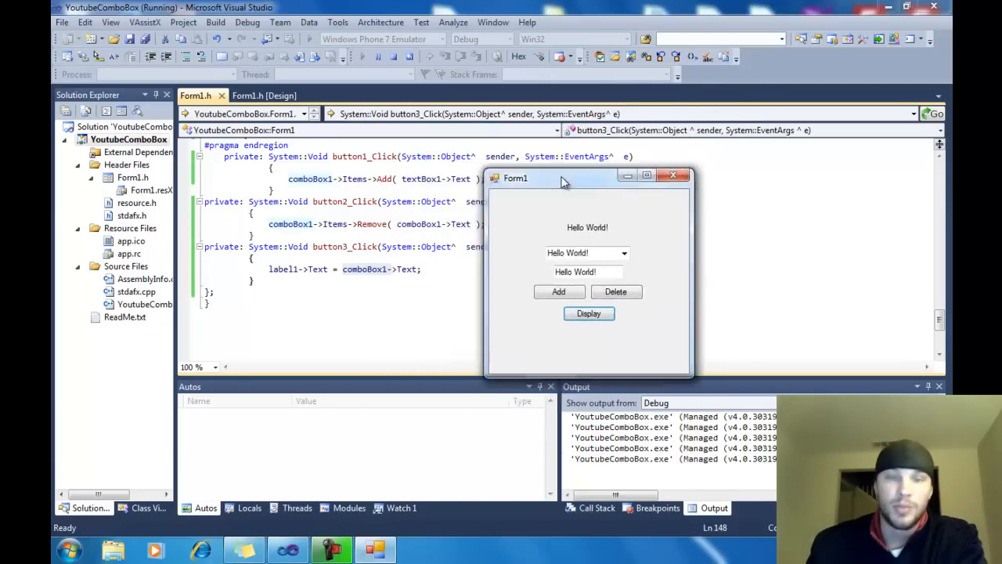
left_click_drag(561, 179, 429, 147)
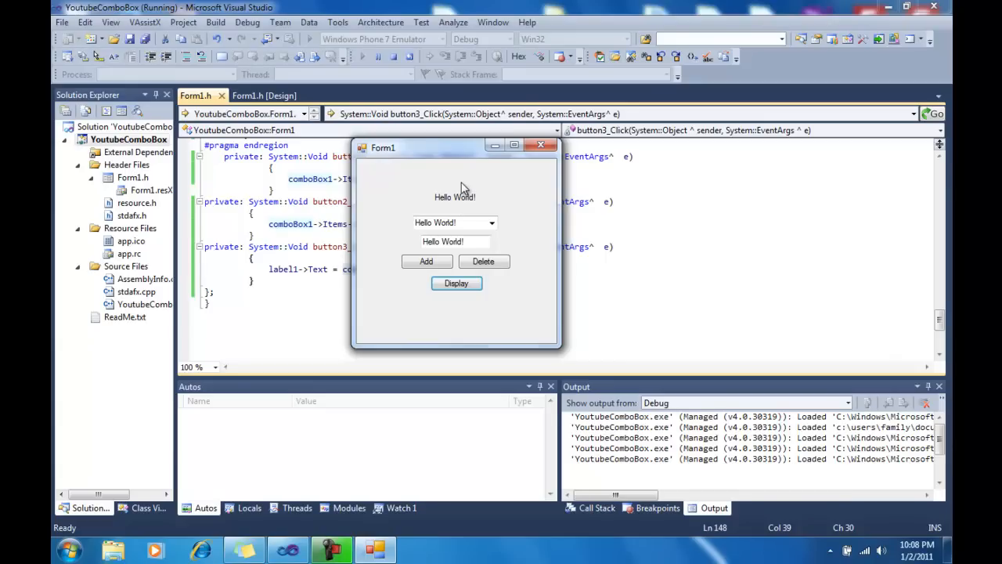
left_click(542, 144)
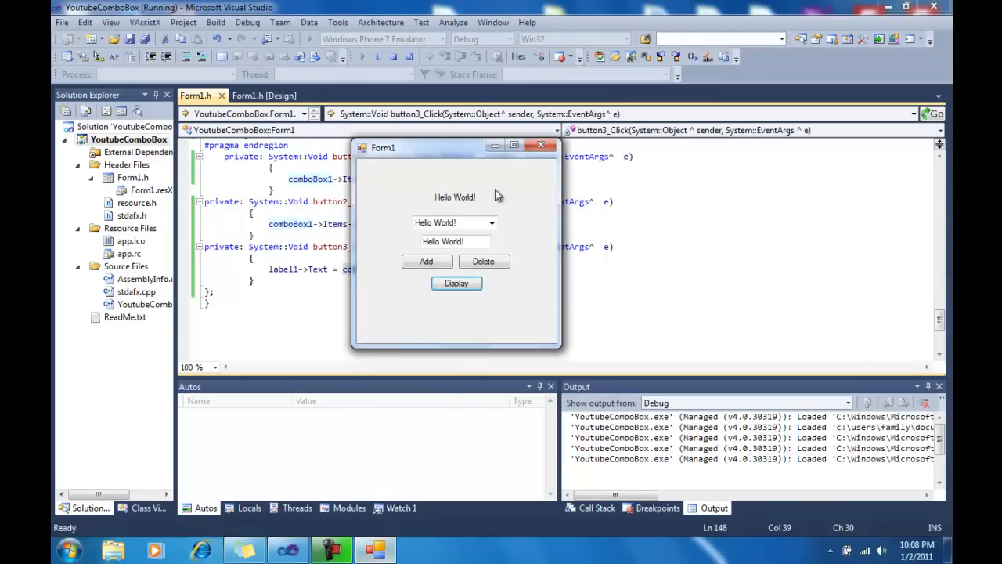
left_click_drag(456, 147, 504, 59)
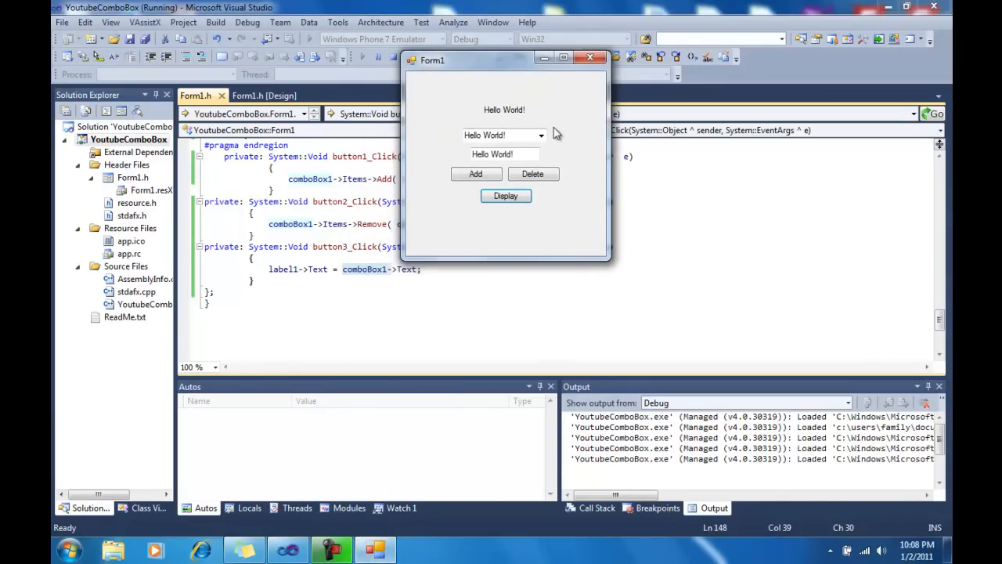
mouse_move(548, 88)
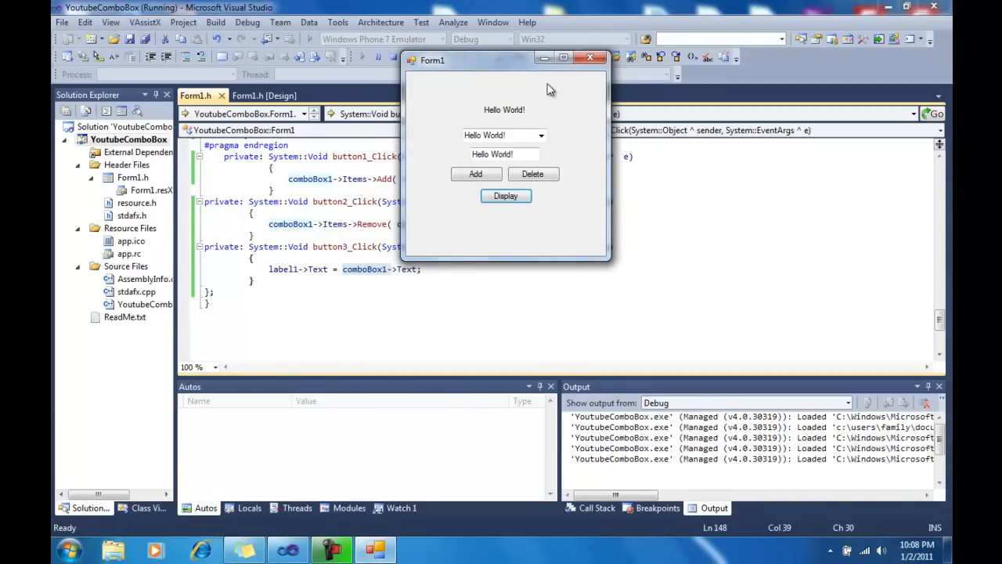